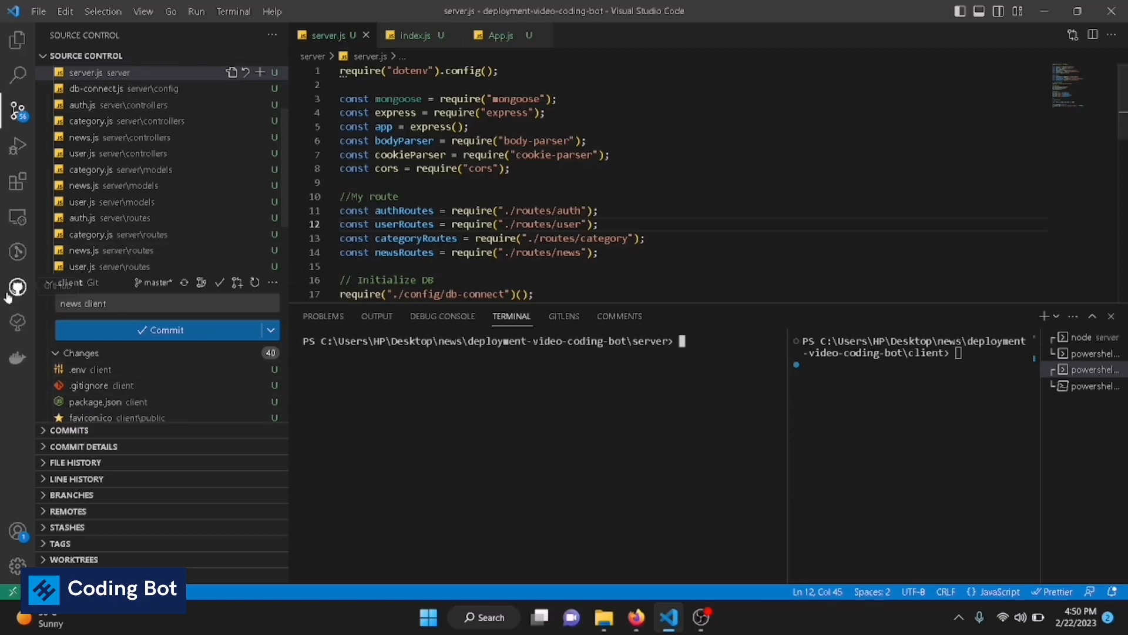
- Start a GitHub sign-in from the GitHub activity bar view, which ends in a sign-in error
click(17, 286)
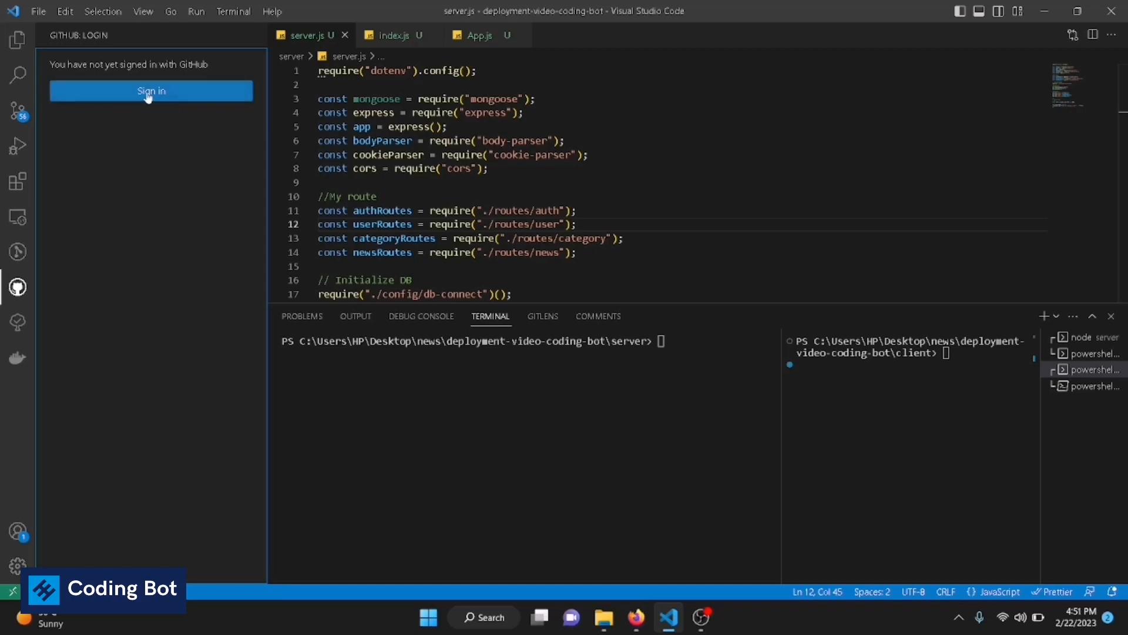
click(151, 90)
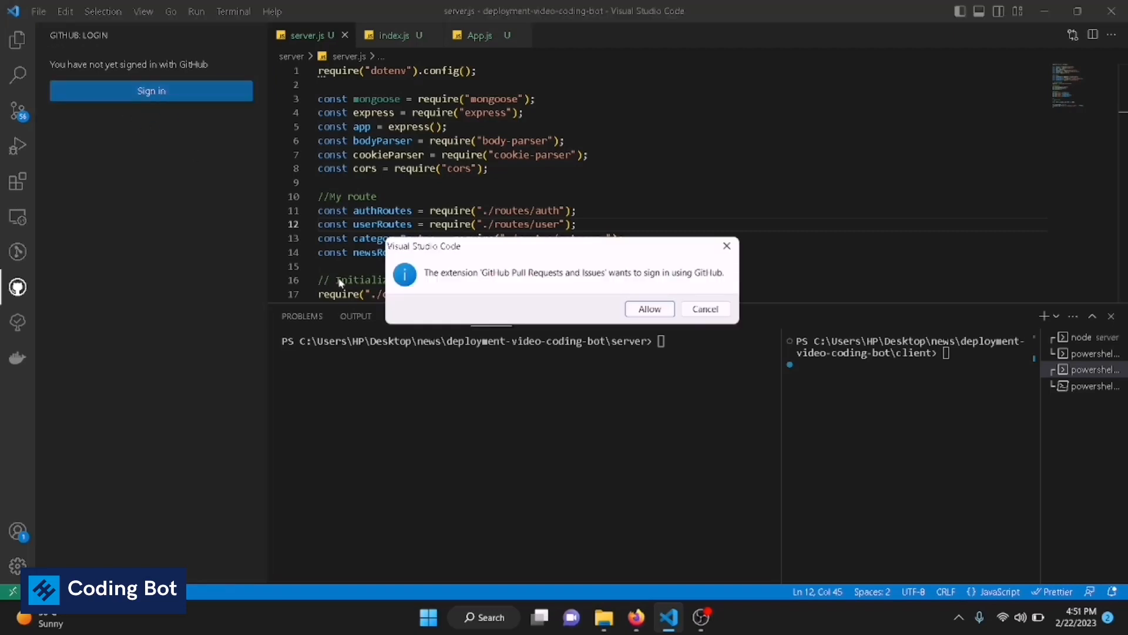
mouse_move(486, 272)
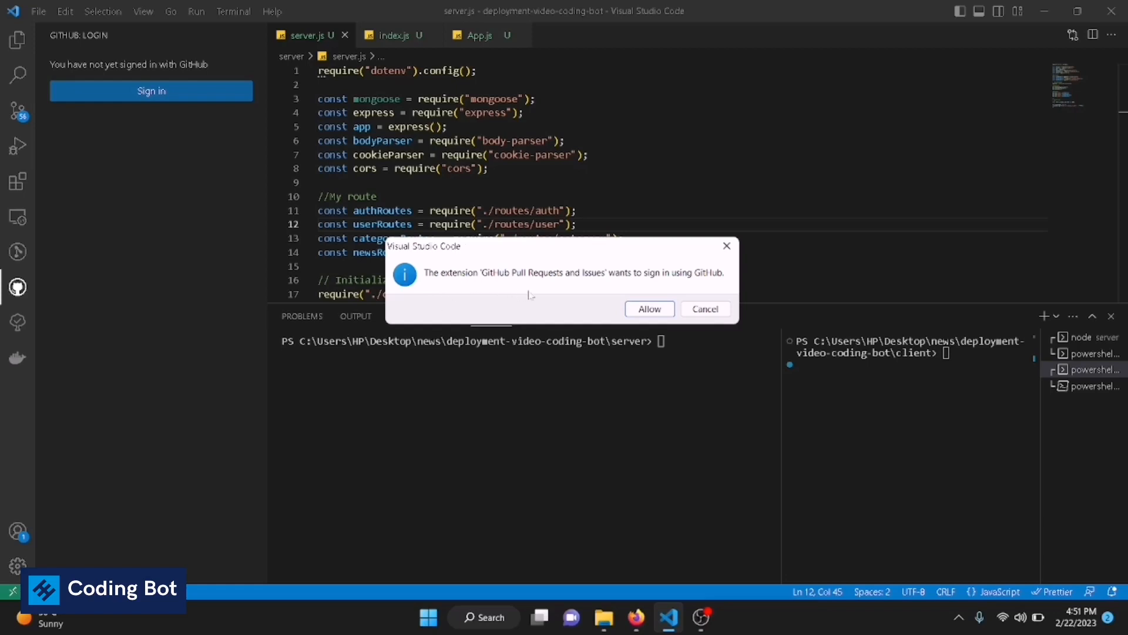
mouse_move(671, 285)
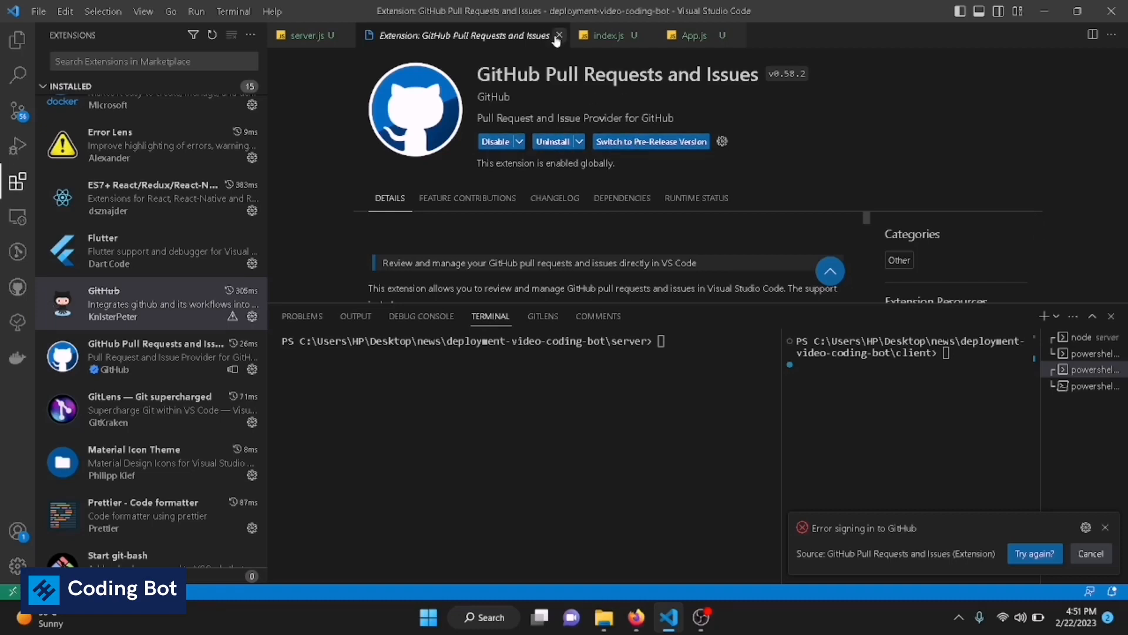
- Retry the GitHub sign-in and allow the extension to authenticate
click(559, 36)
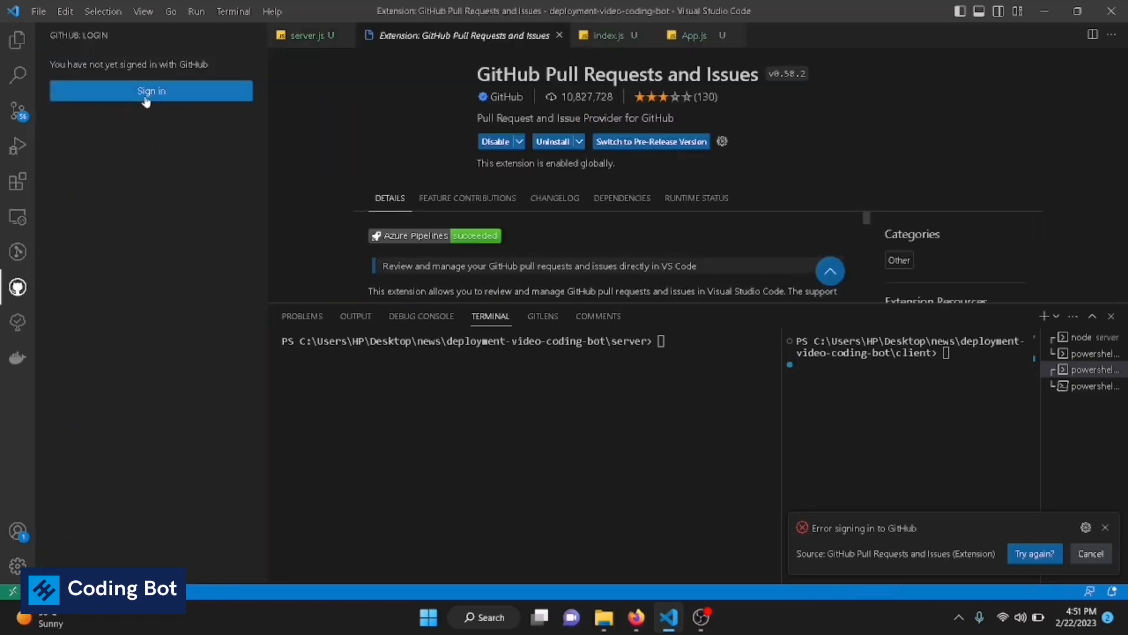
click(151, 90)
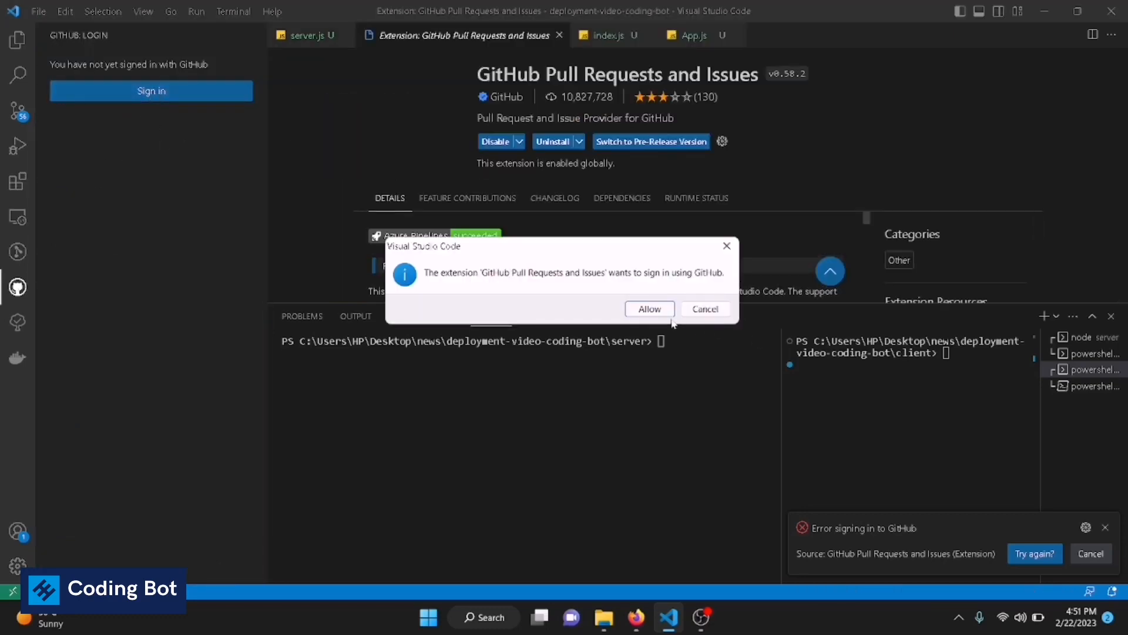
click(648, 308)
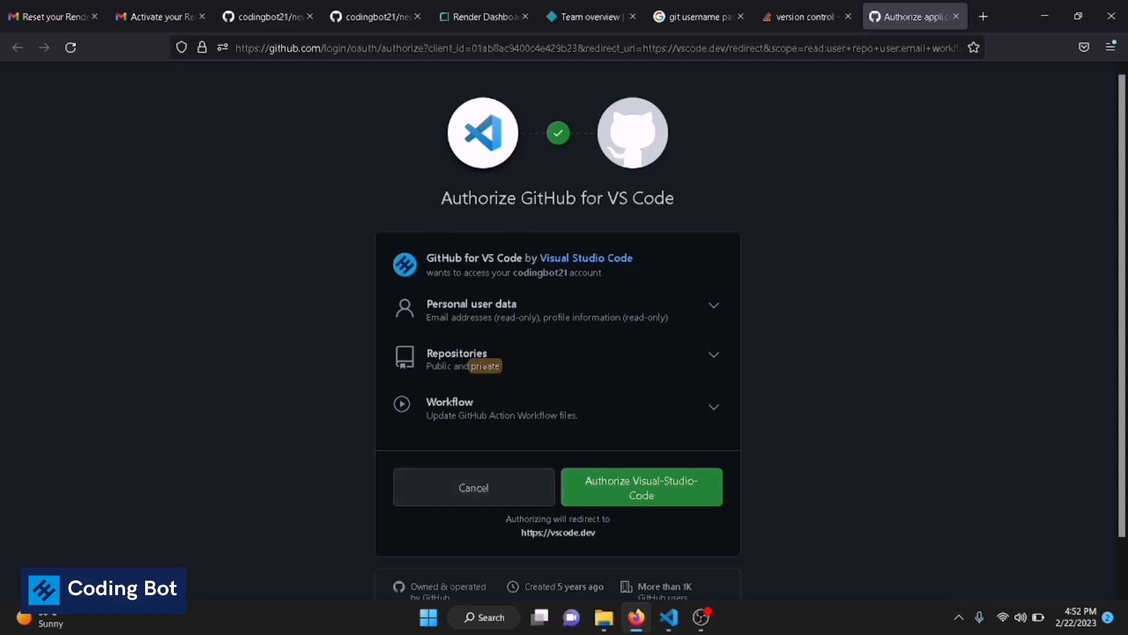
- Authorize Visual-Studio-Code on GitHub and allow VS Code to open the returned URI
click(641, 487)
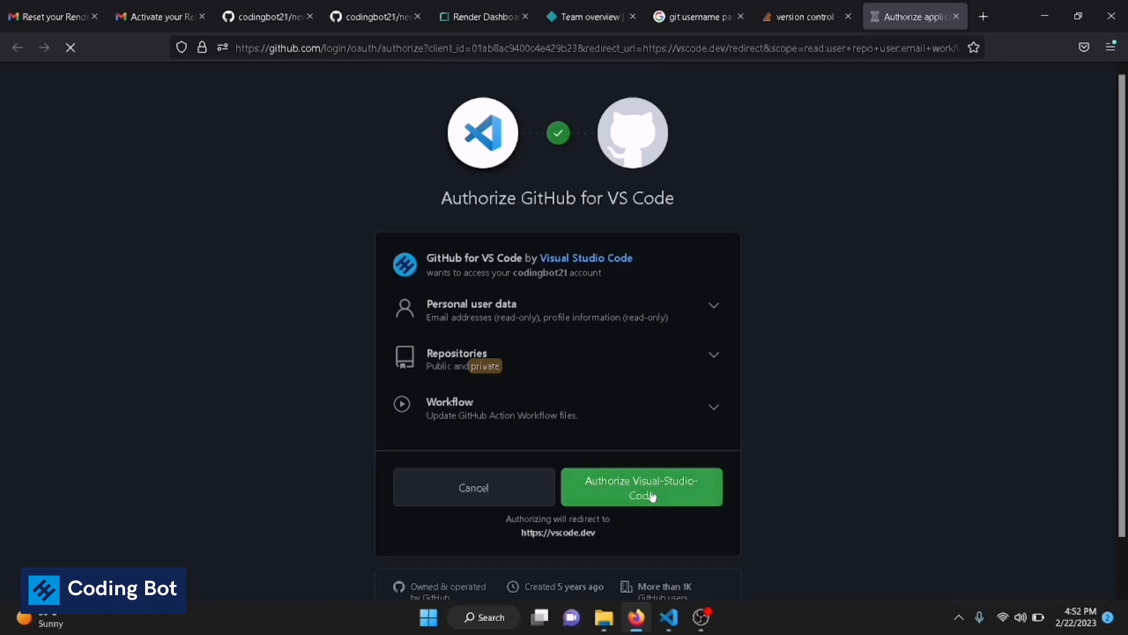
click(640, 487)
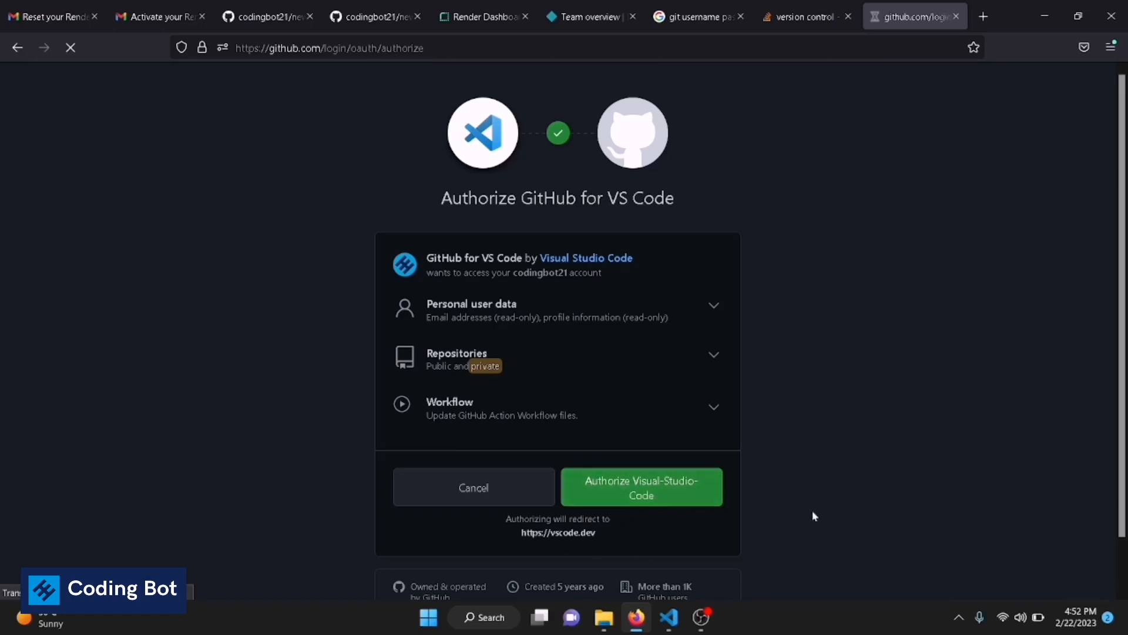
click(641, 486)
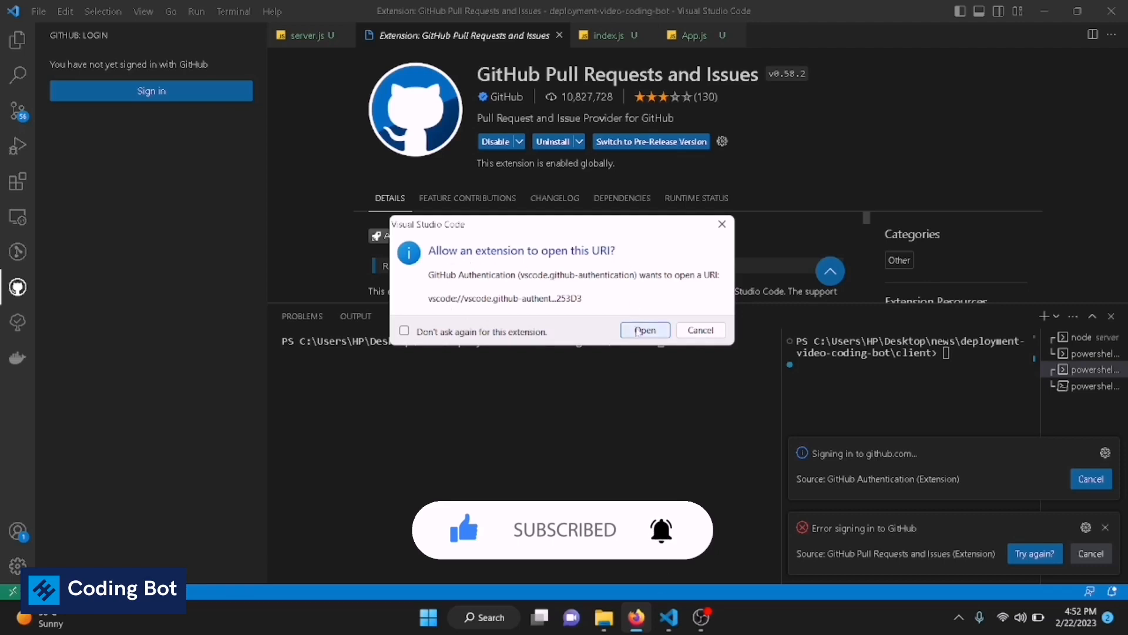
click(644, 330)
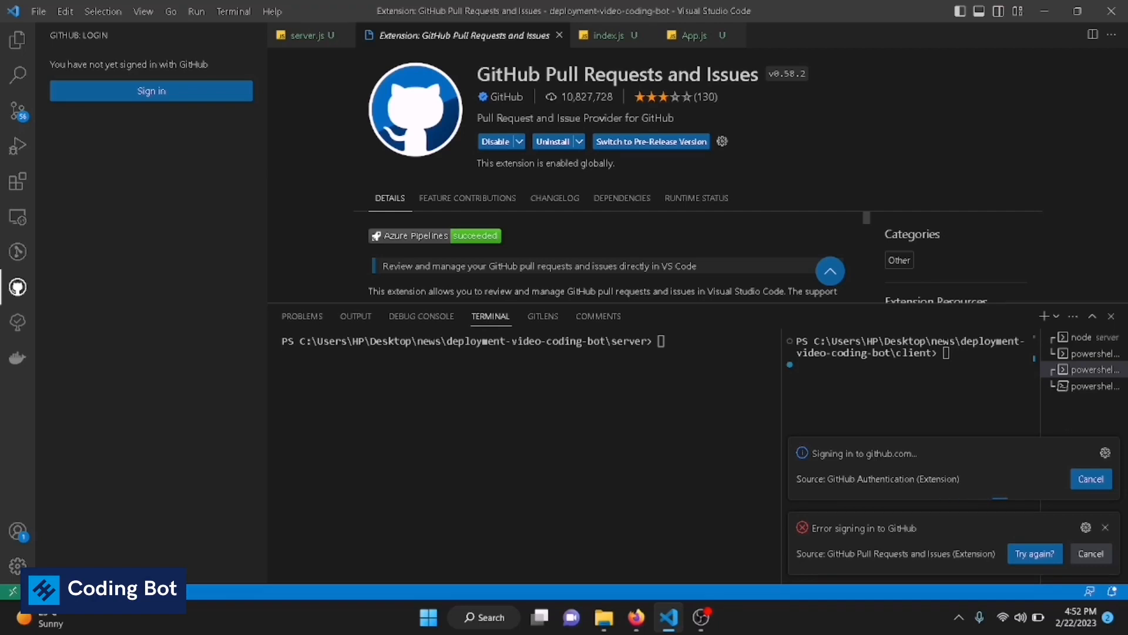
- Switch to the browser showing GitHub's redirect to the authorized application
click(635, 617)
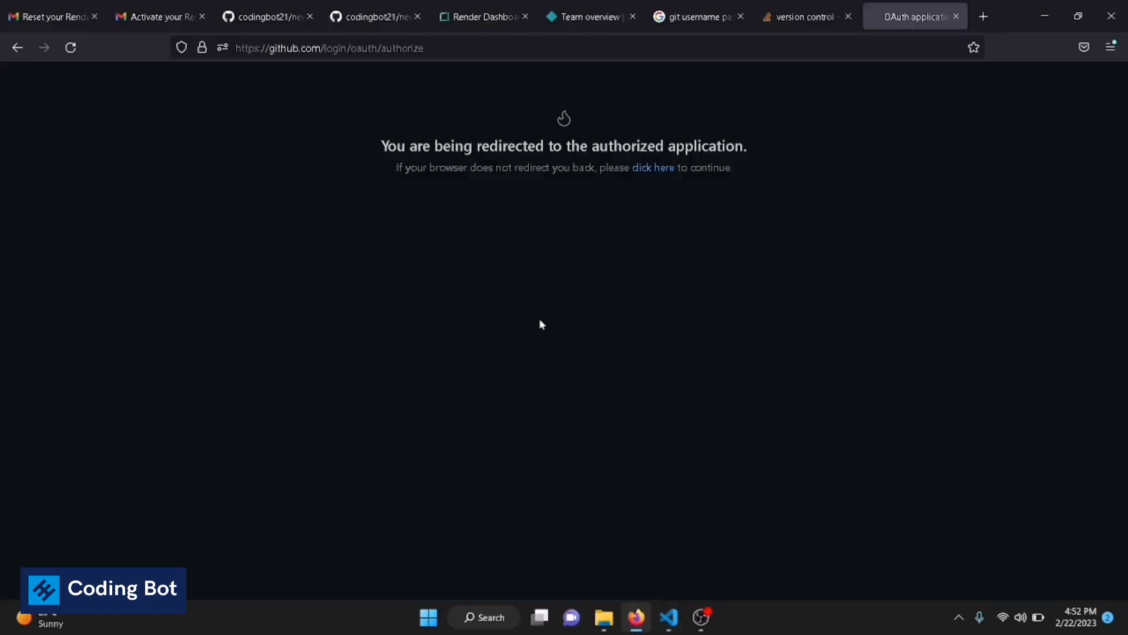
mouse_move(225, 181)
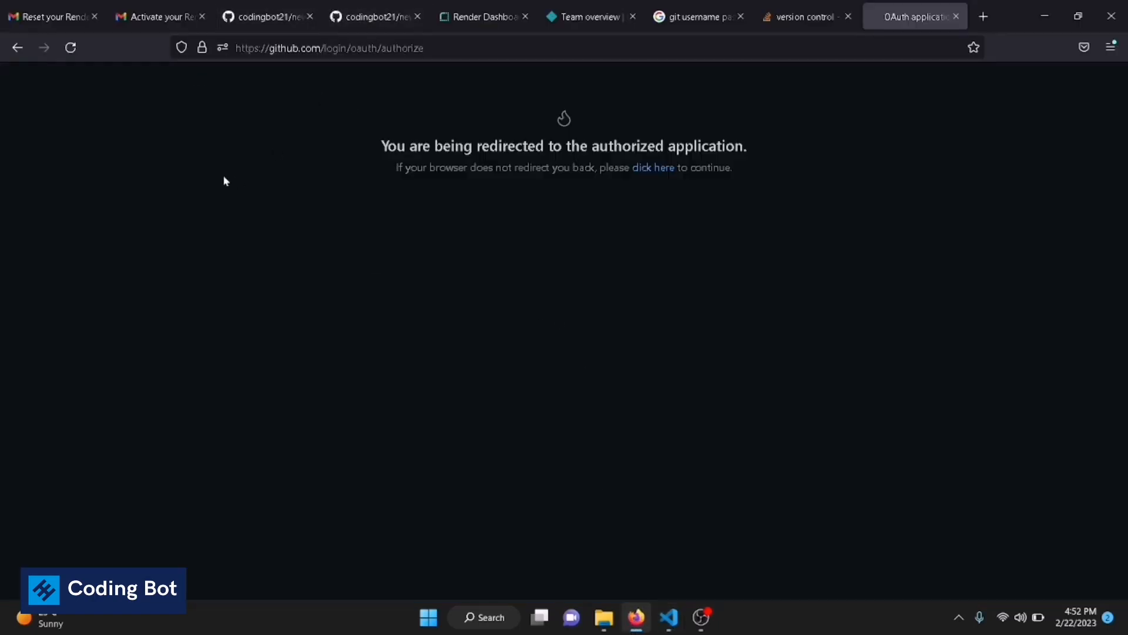
mouse_move(614, 205)
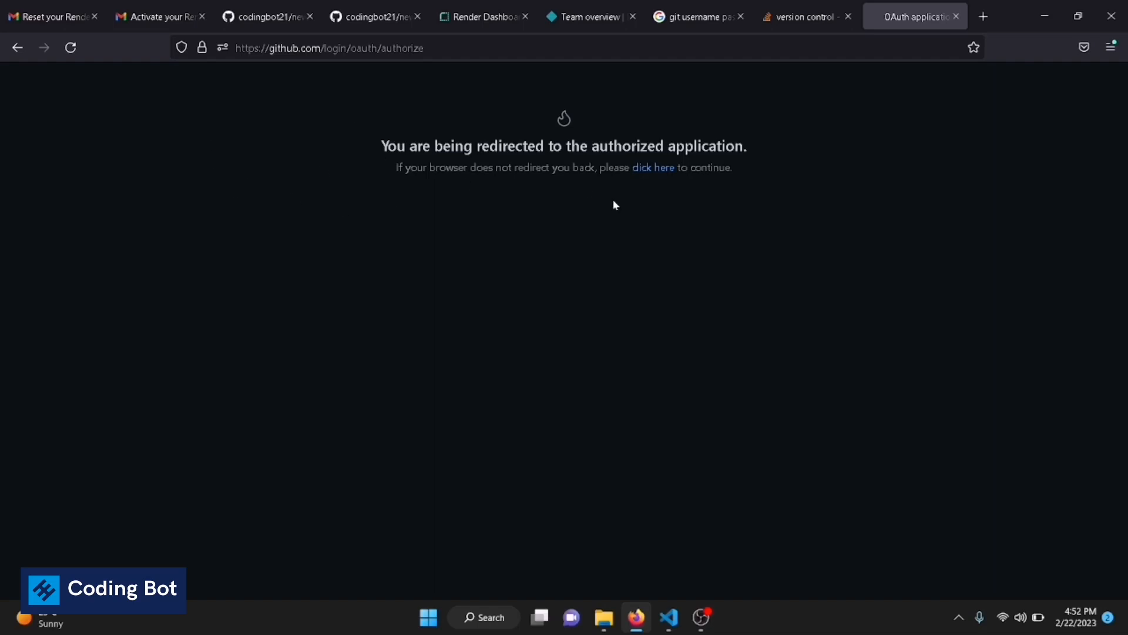
mouse_move(519, 237)
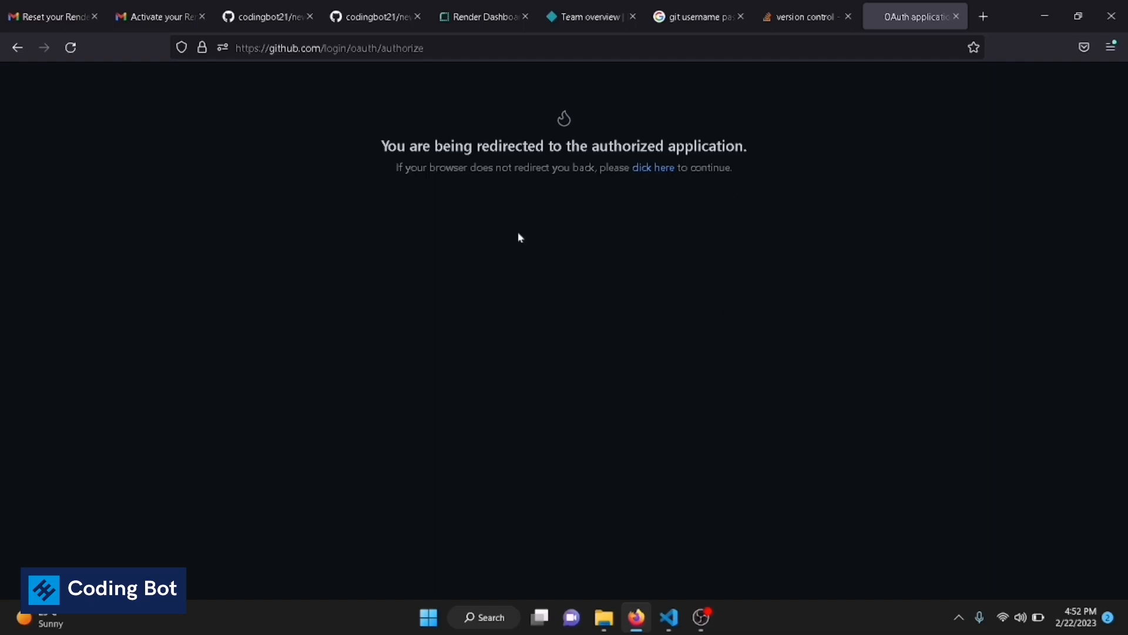
mouse_move(634, 314)
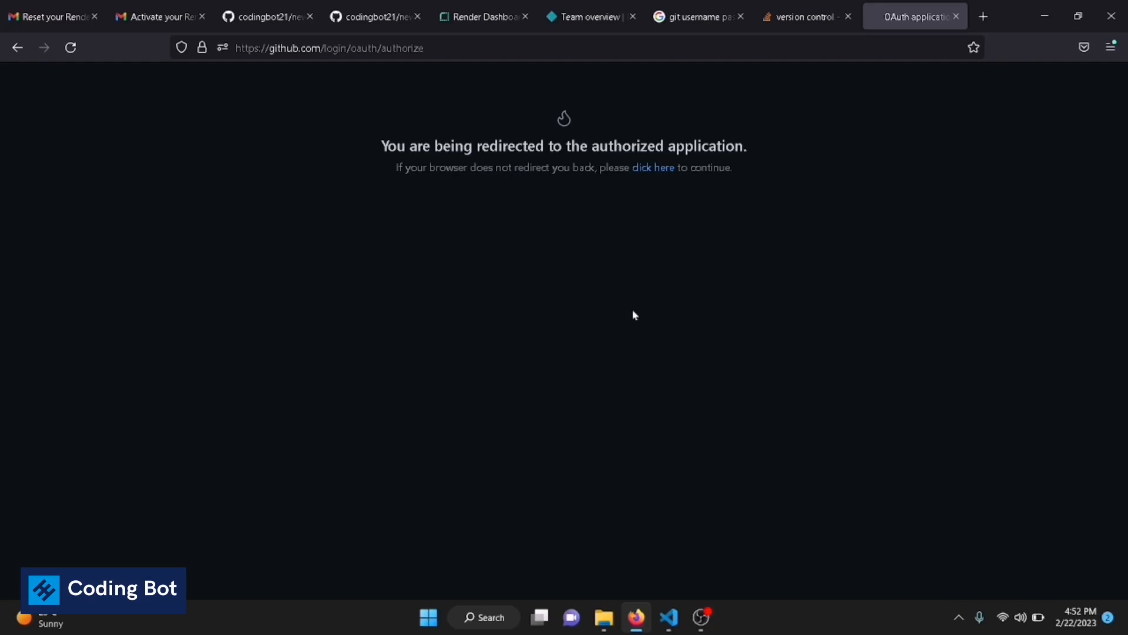
mouse_move(962, 322)
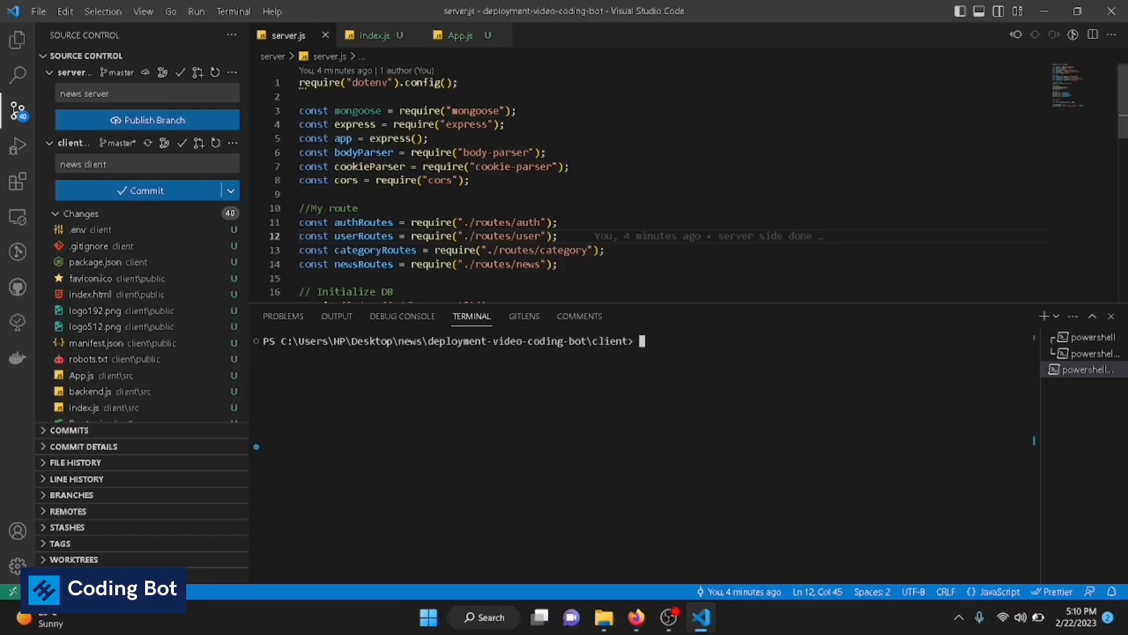
mouse_move(472, 316)
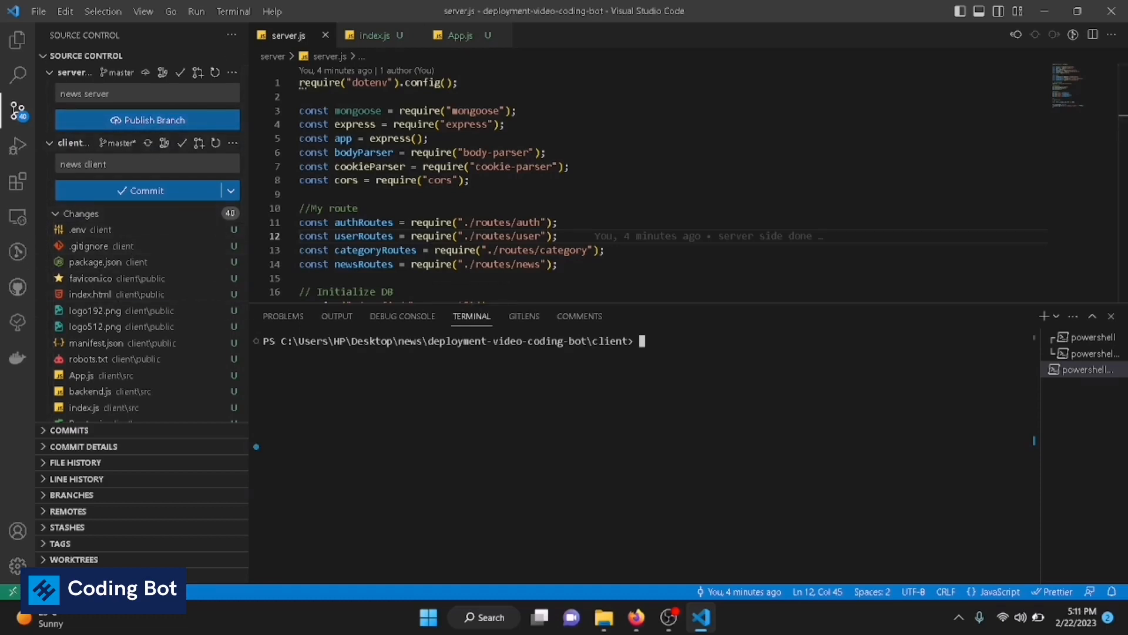
- Stage all client project files with 'git add .' in the terminal
text(git)
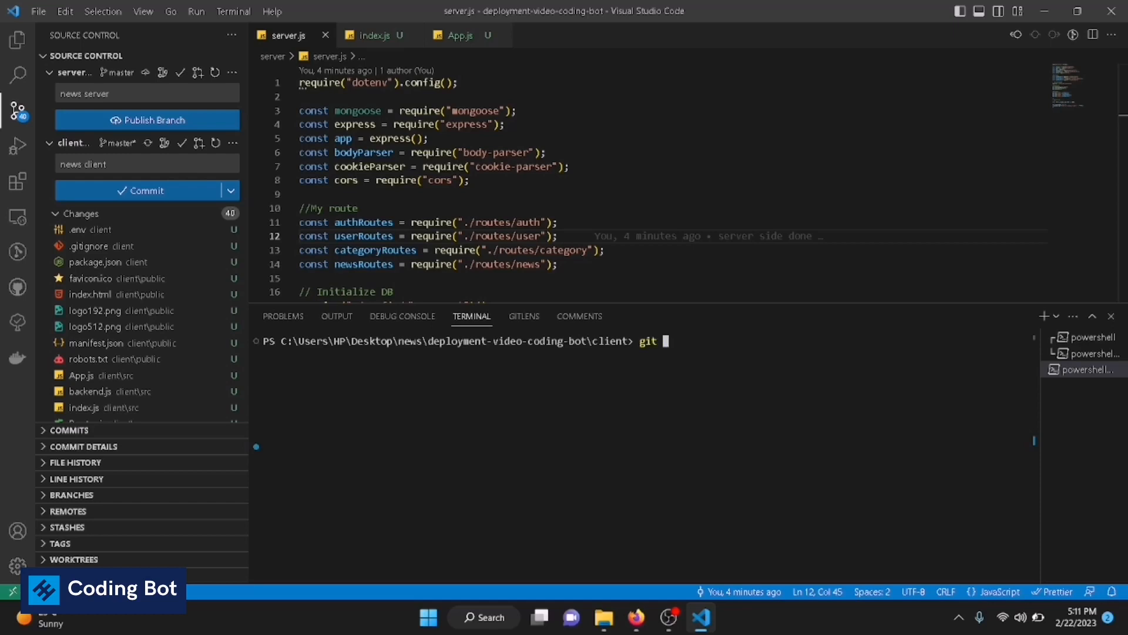
text(ini)
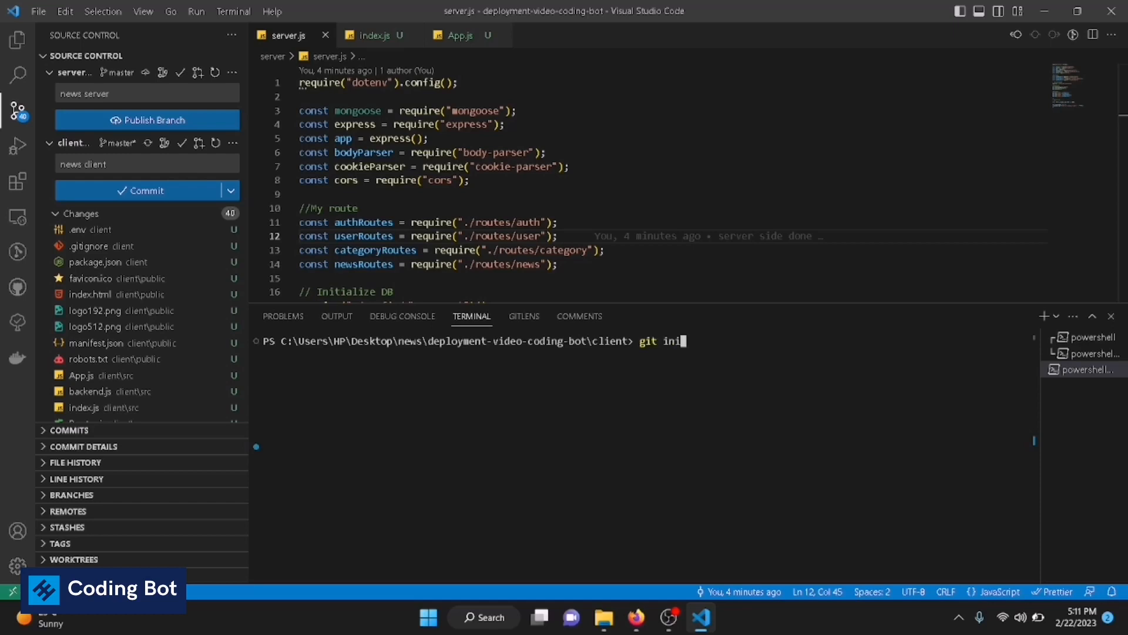
text(t)
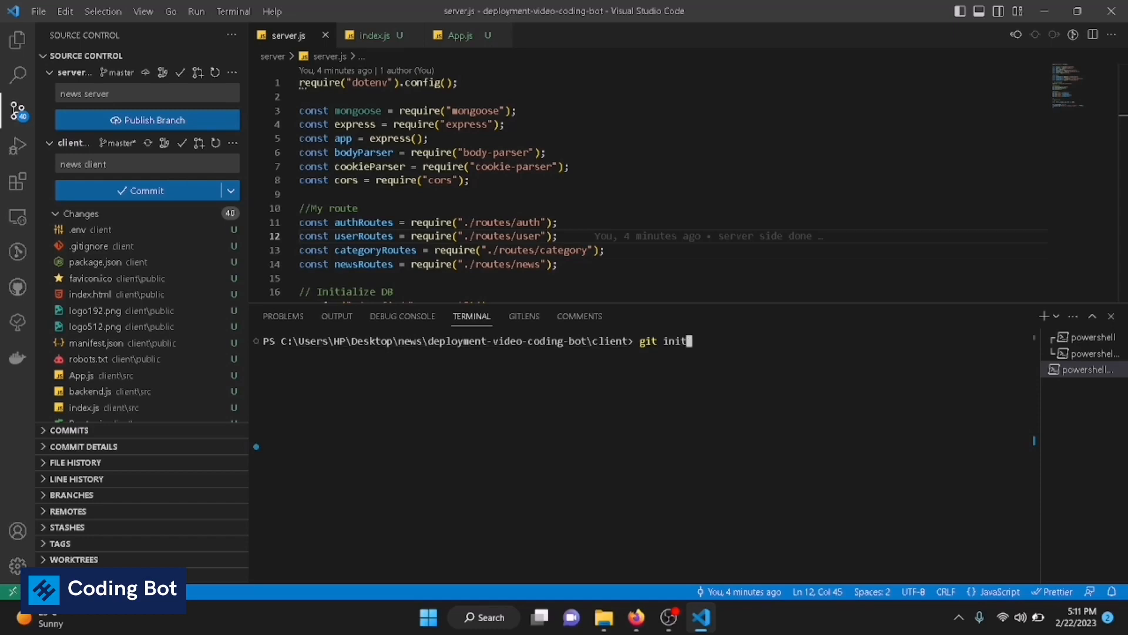
mouse_move(121, 311)
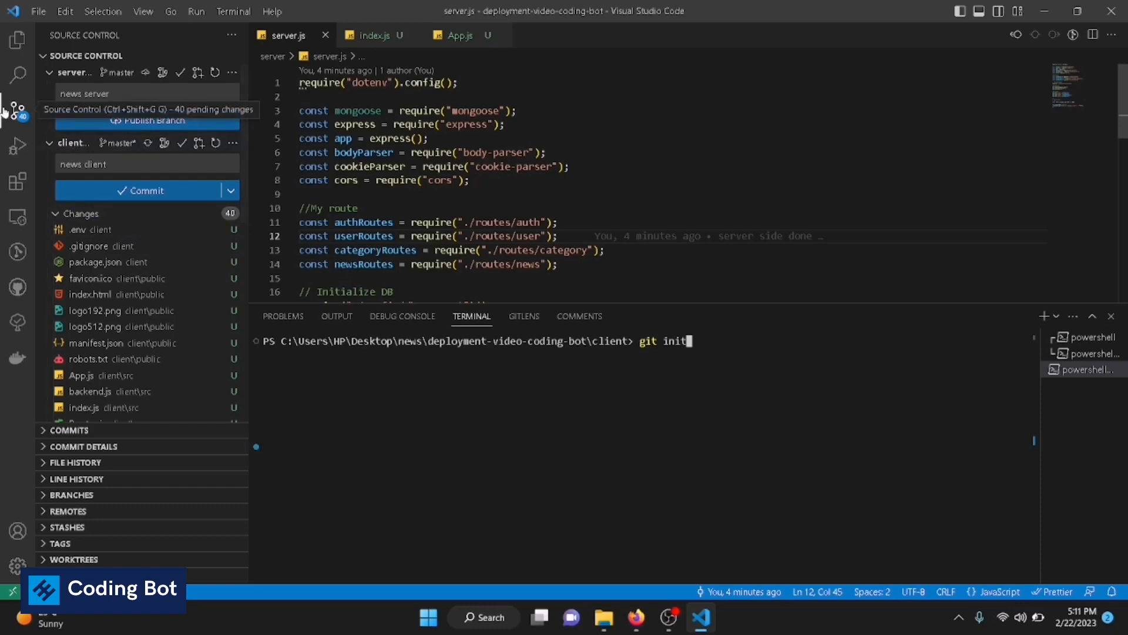
key(Backspace)
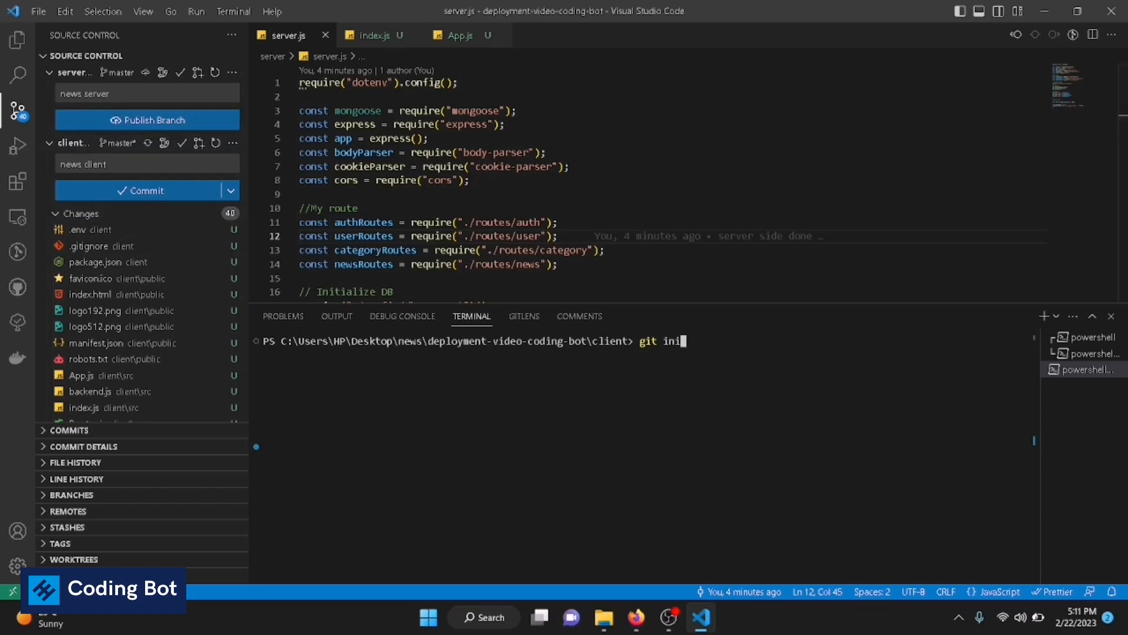
key(Backspace)
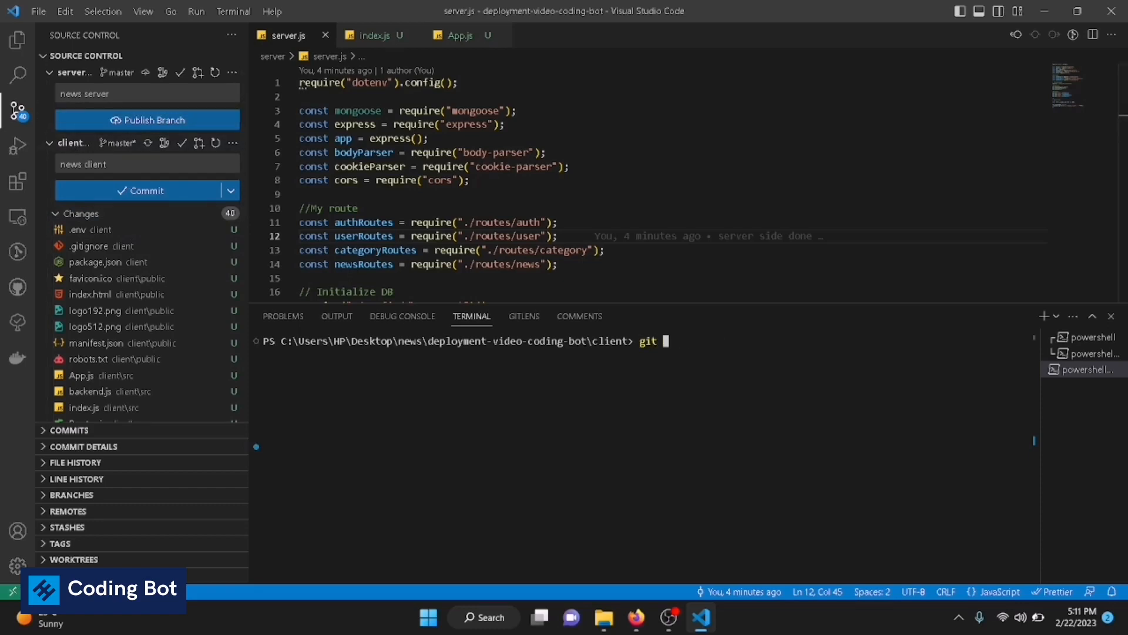
text(add .)
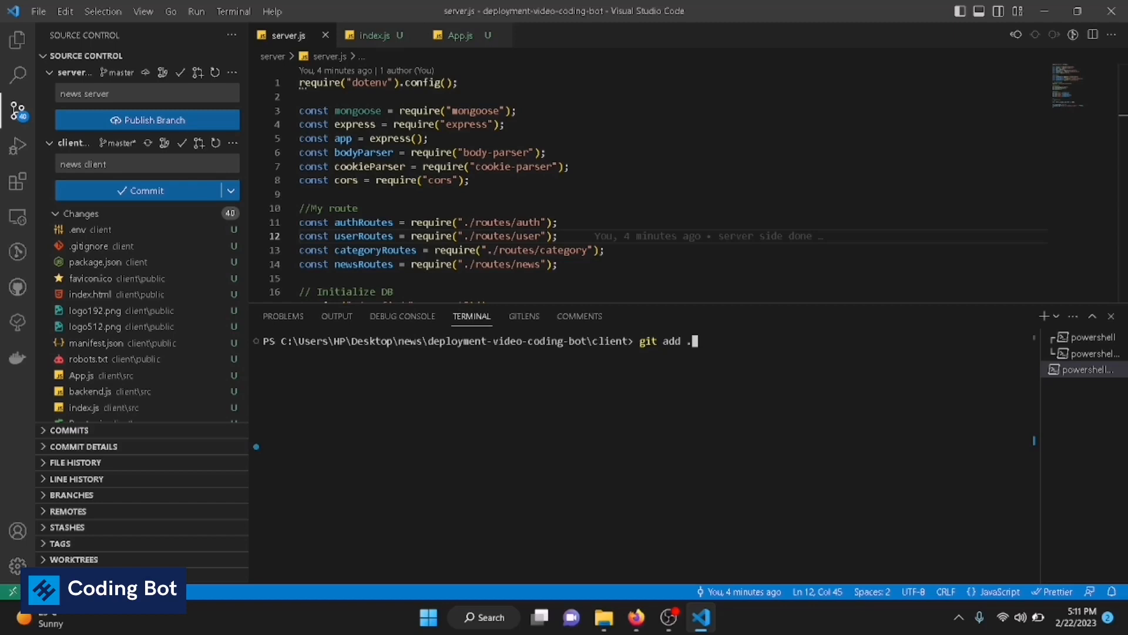
key(Enter)
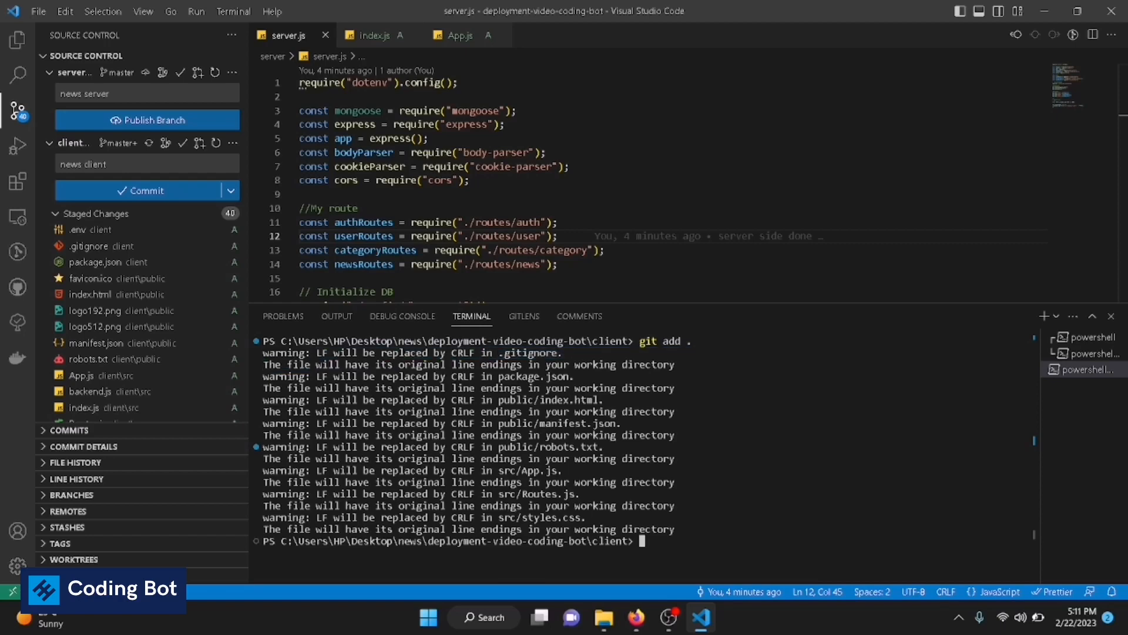
- Commit the staged files with the message 'client side developed'
text(git)
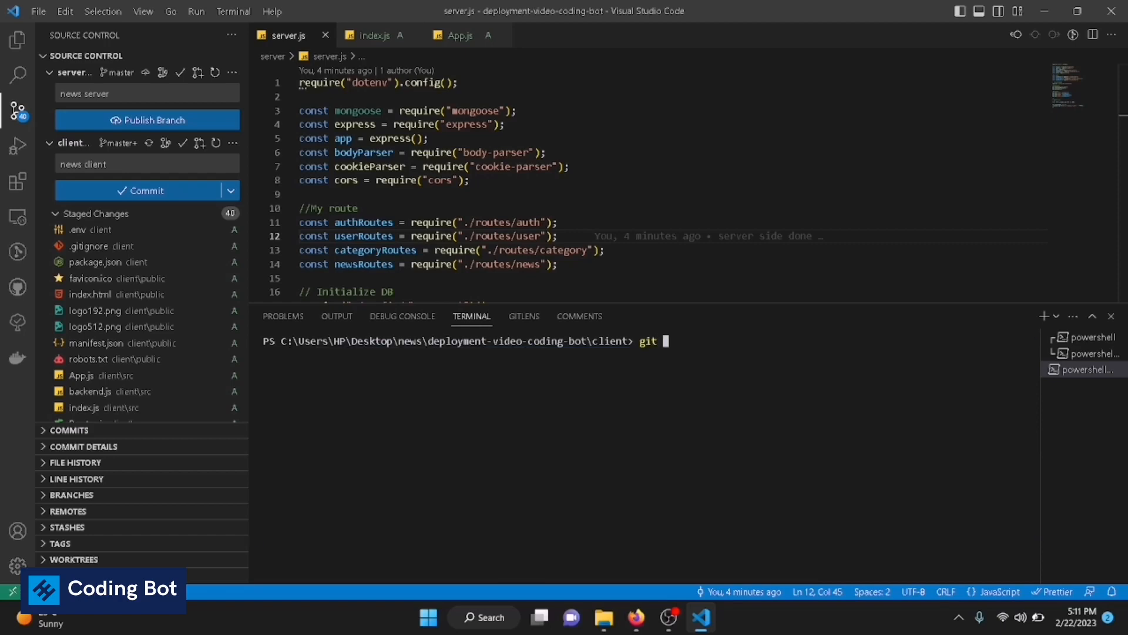
text(commit -m ")
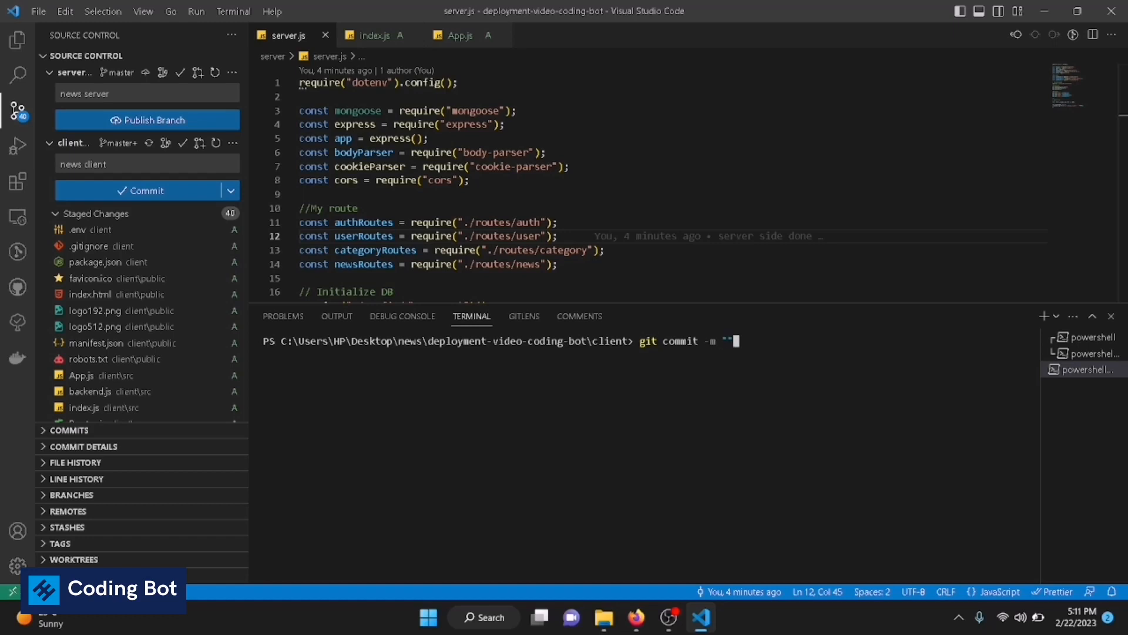
text(cliet si)
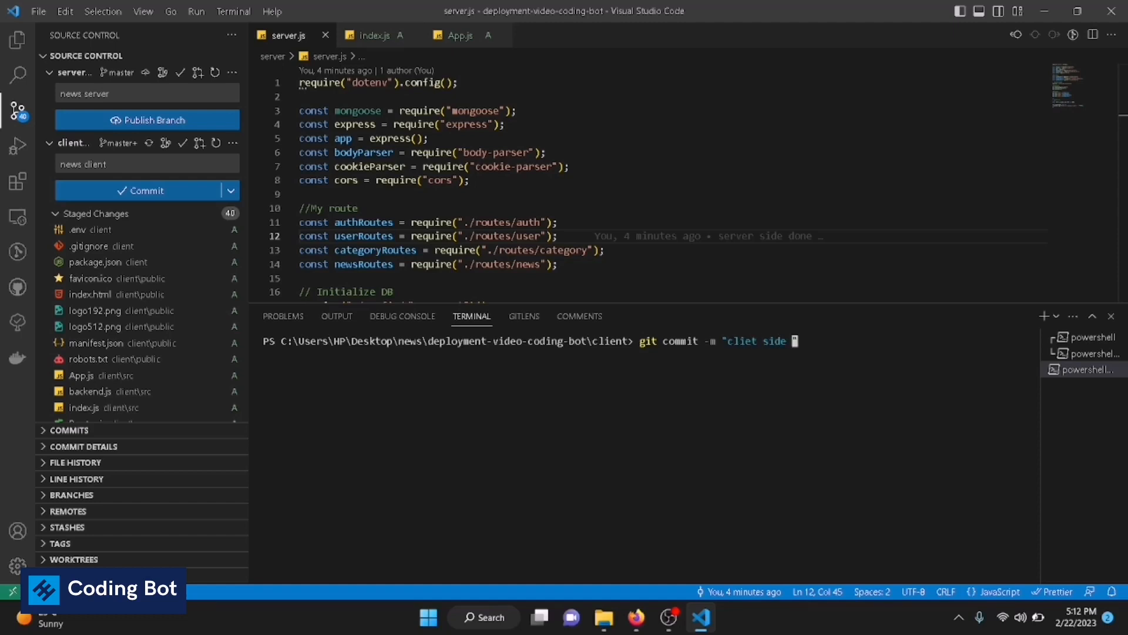
text(develop)
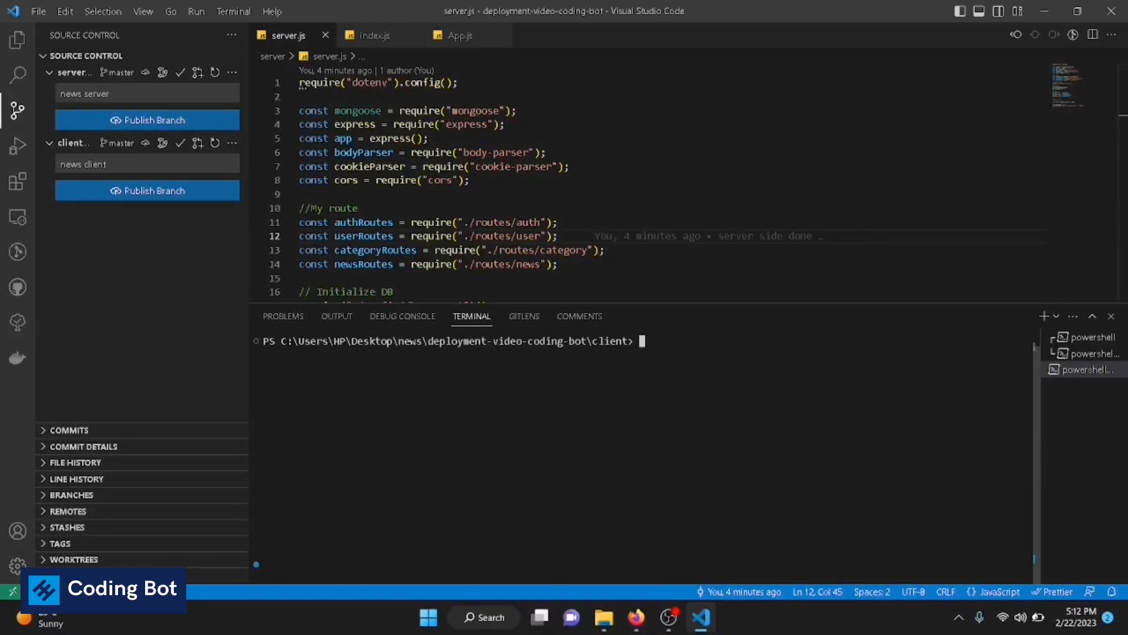
- Enter the command 'git push origin master' in the terminal
text(git p)
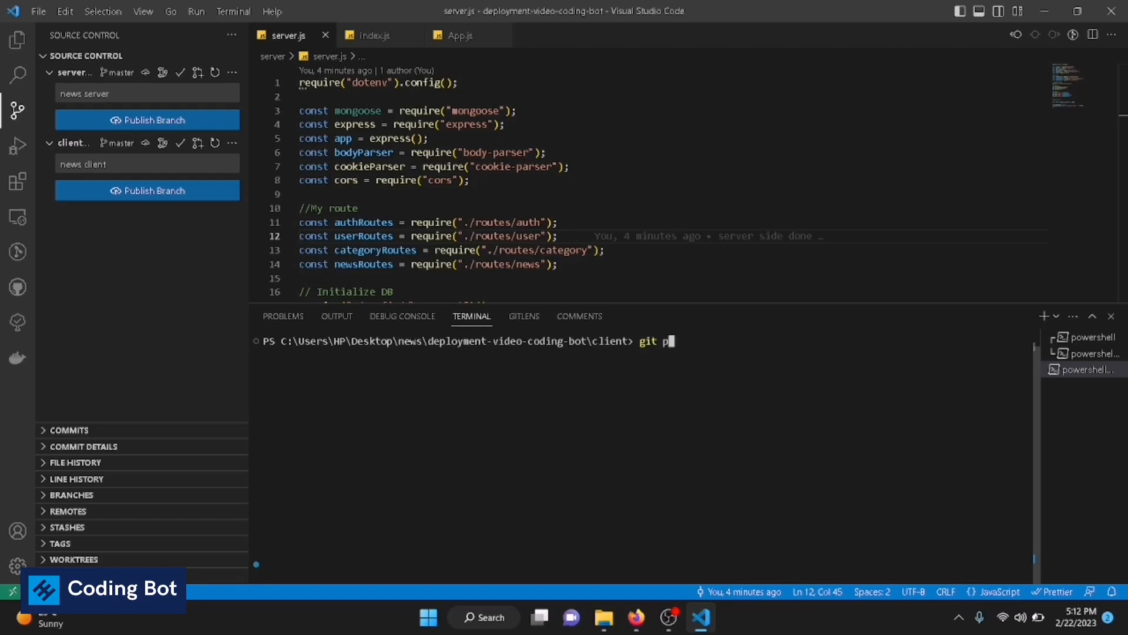
text(ush origin ma)
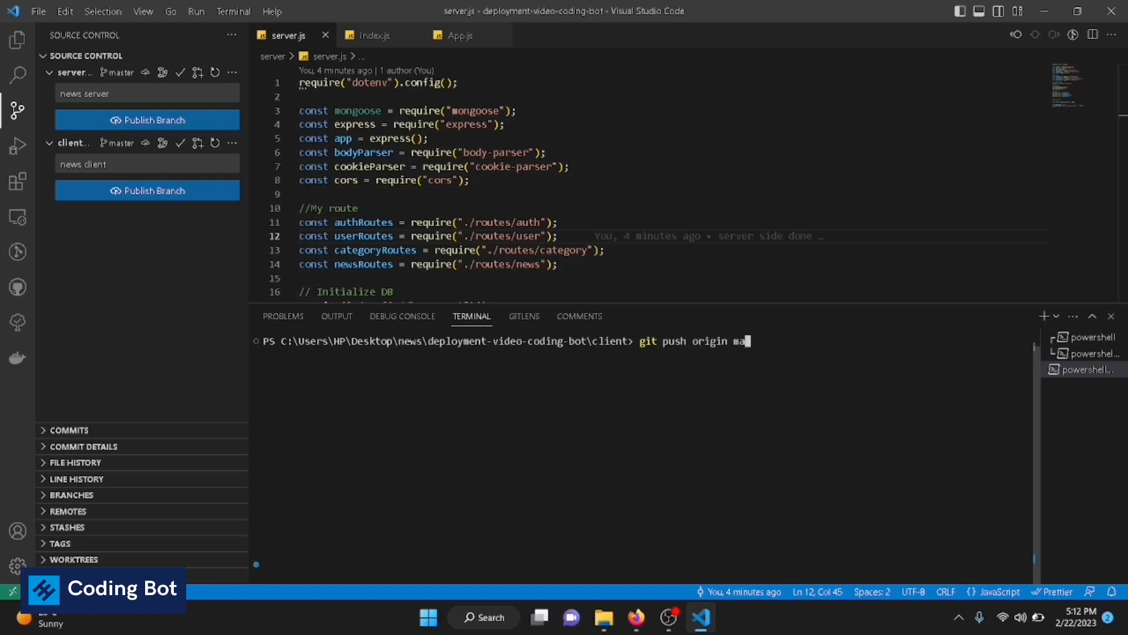
text(ster)
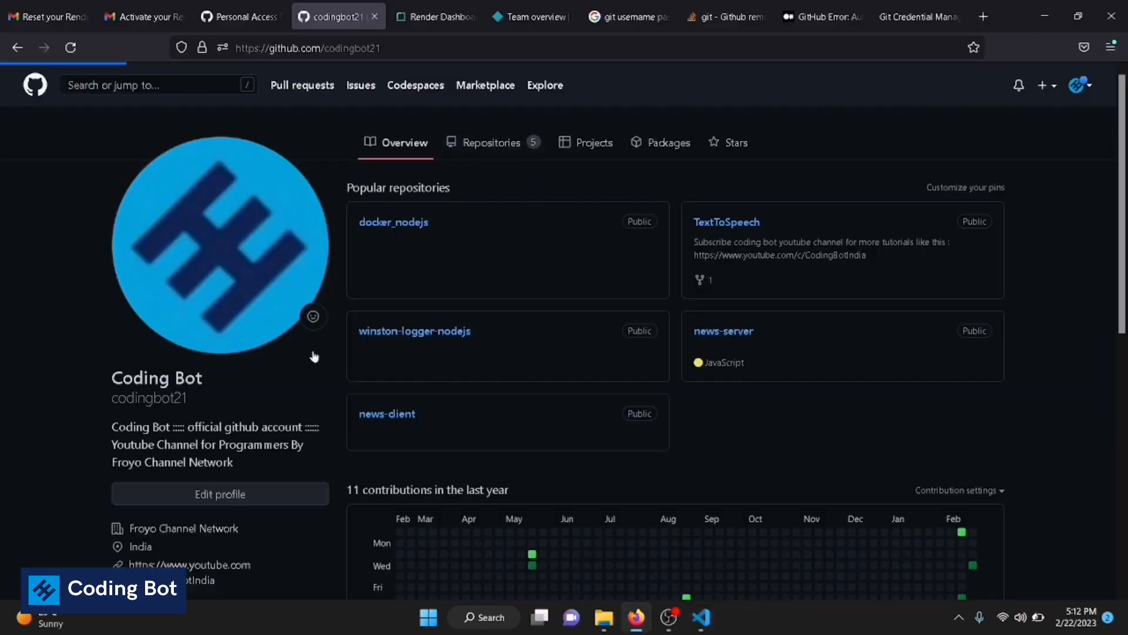
- Open the news-client repository from the GitHub profile's Repositories tab
click(491, 142)
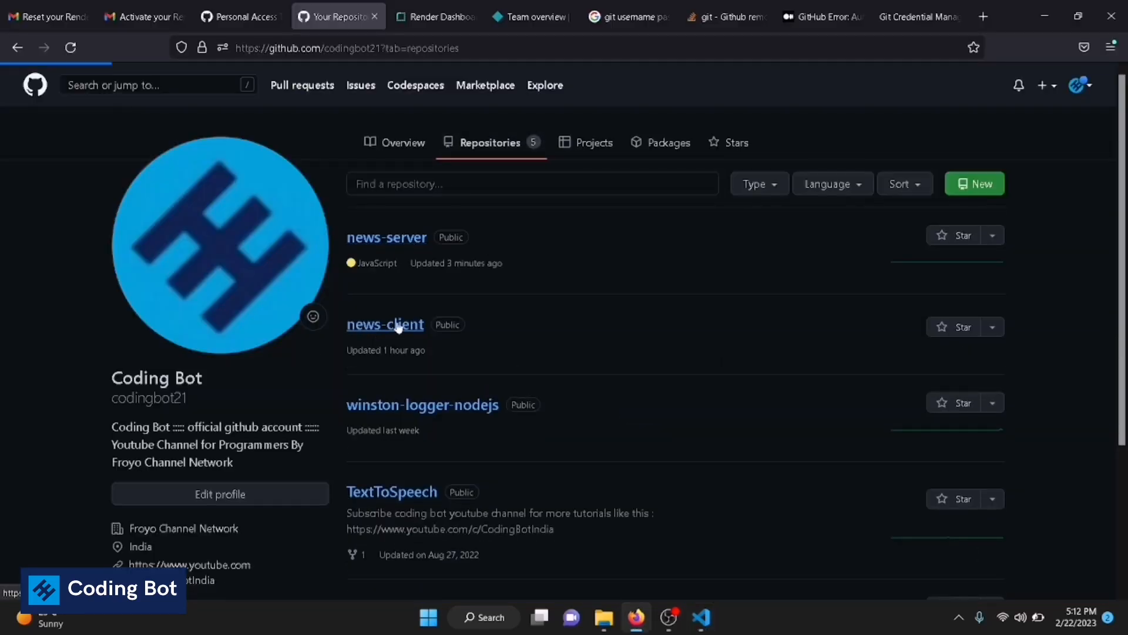
click(384, 325)
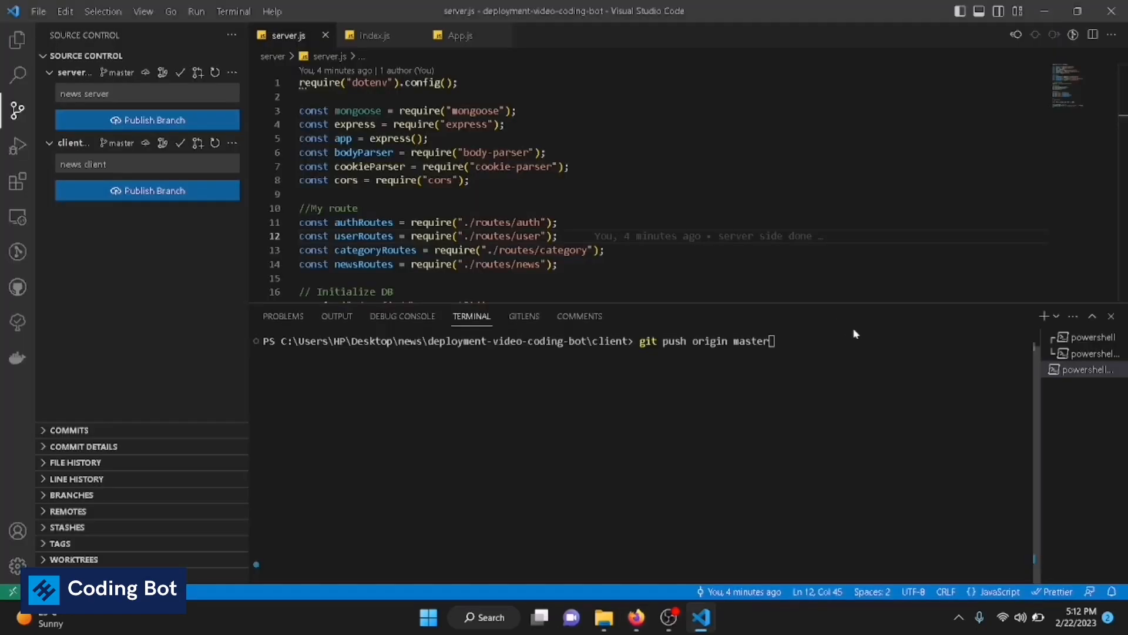
key(BackSpace)
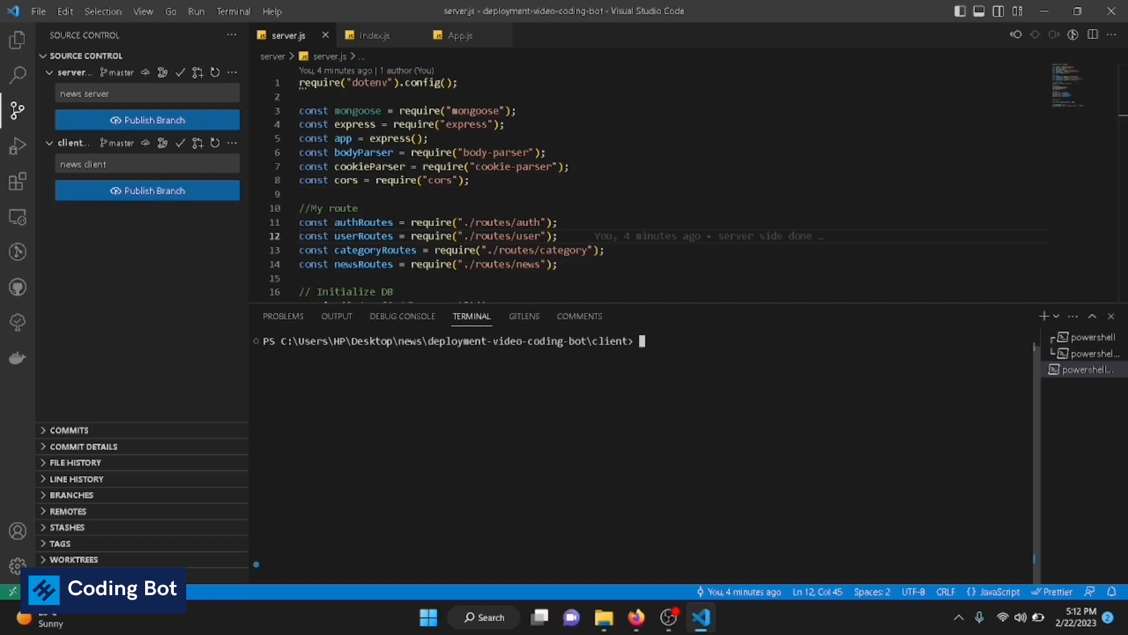
mouse_move(695, 339)
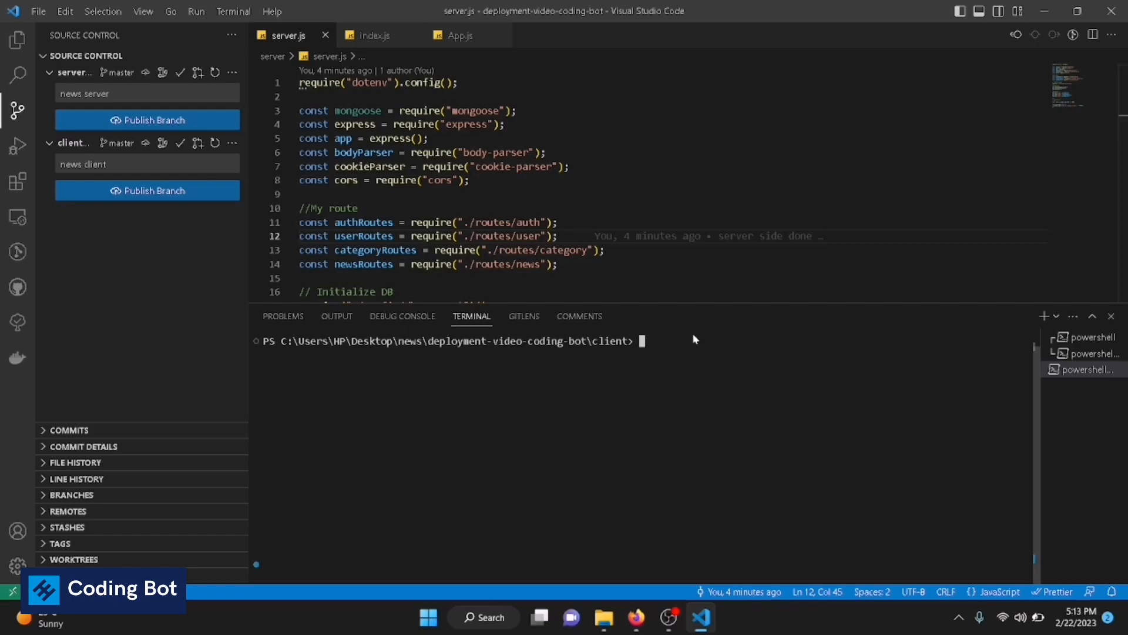
text(git)
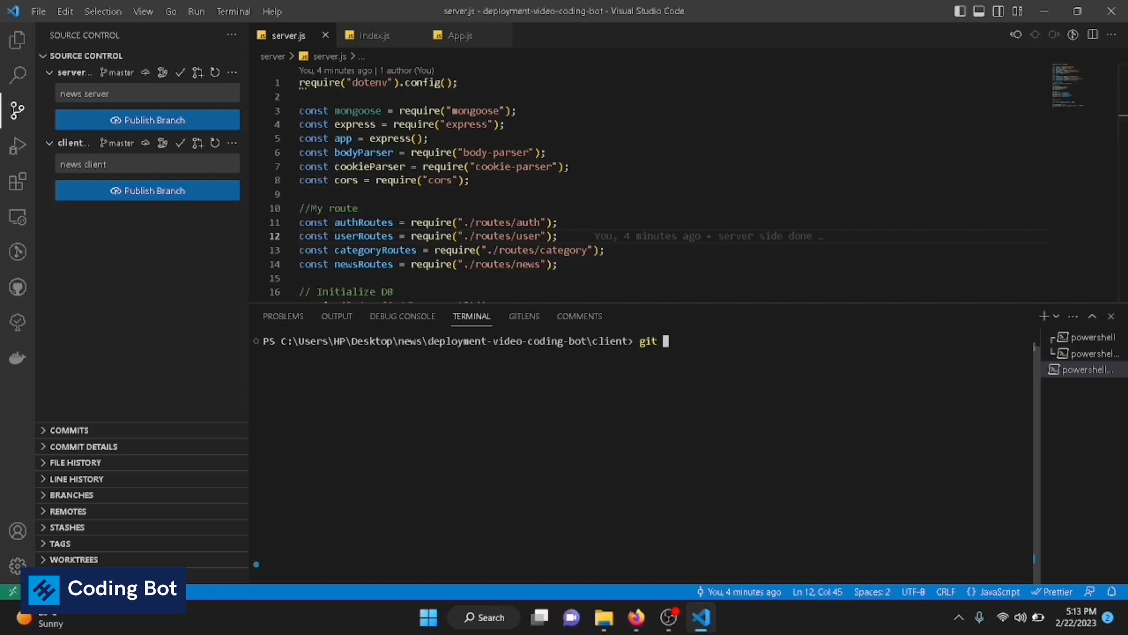
text(add)
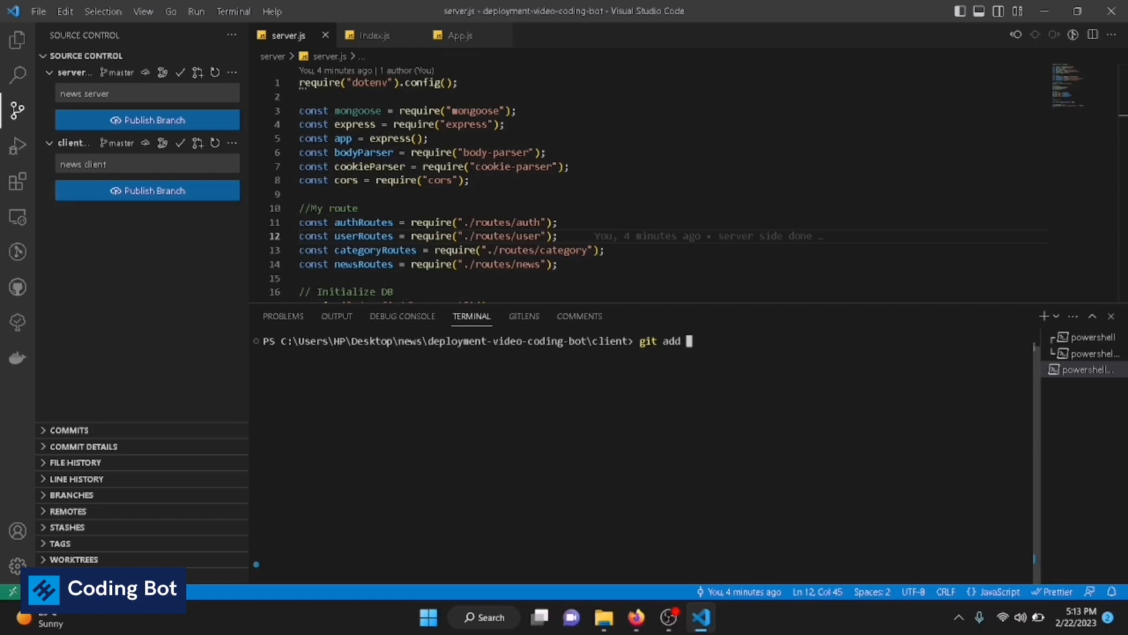
text(remote orig)
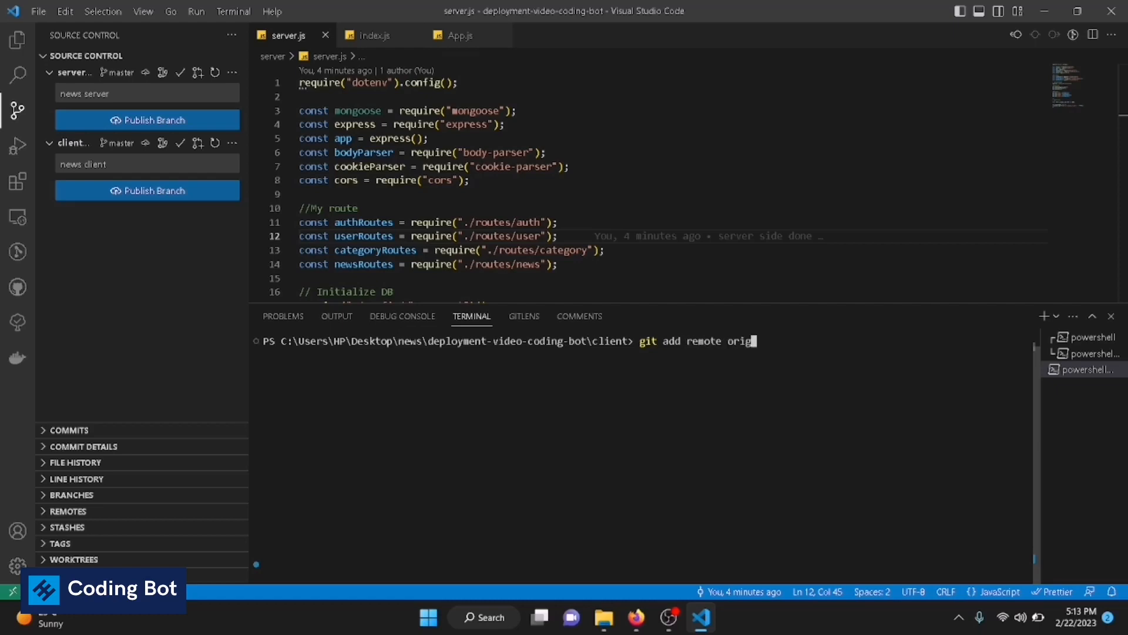
text(https://github.com/codingbot21/news-client.git)
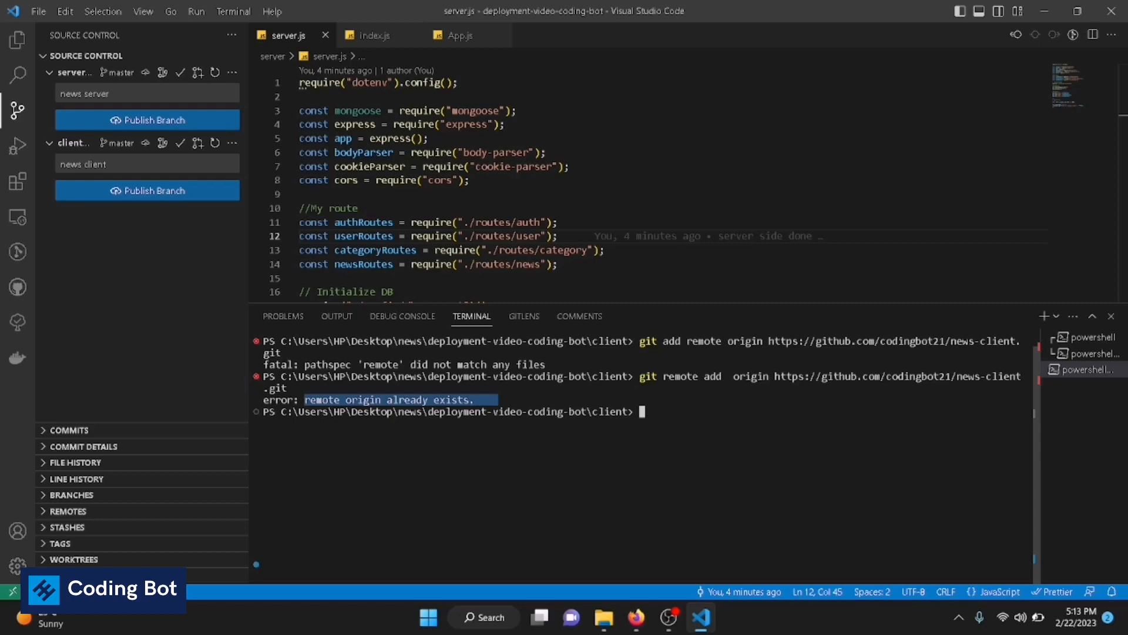
- Run 'git push origin master', correcting the branch name before sending
text(g)
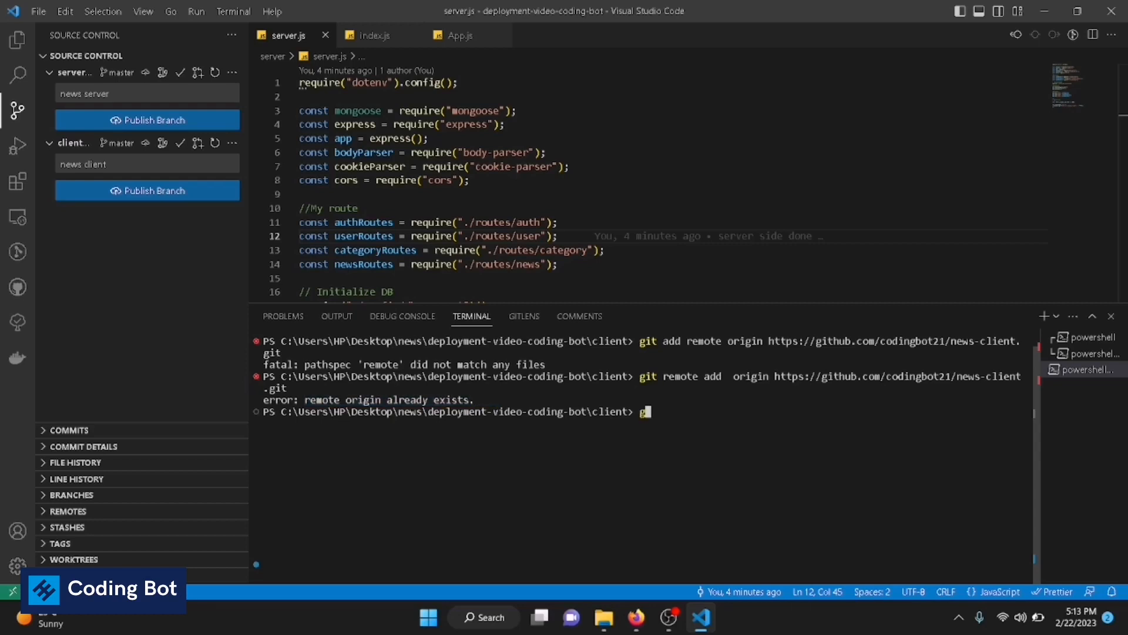
text(git push)
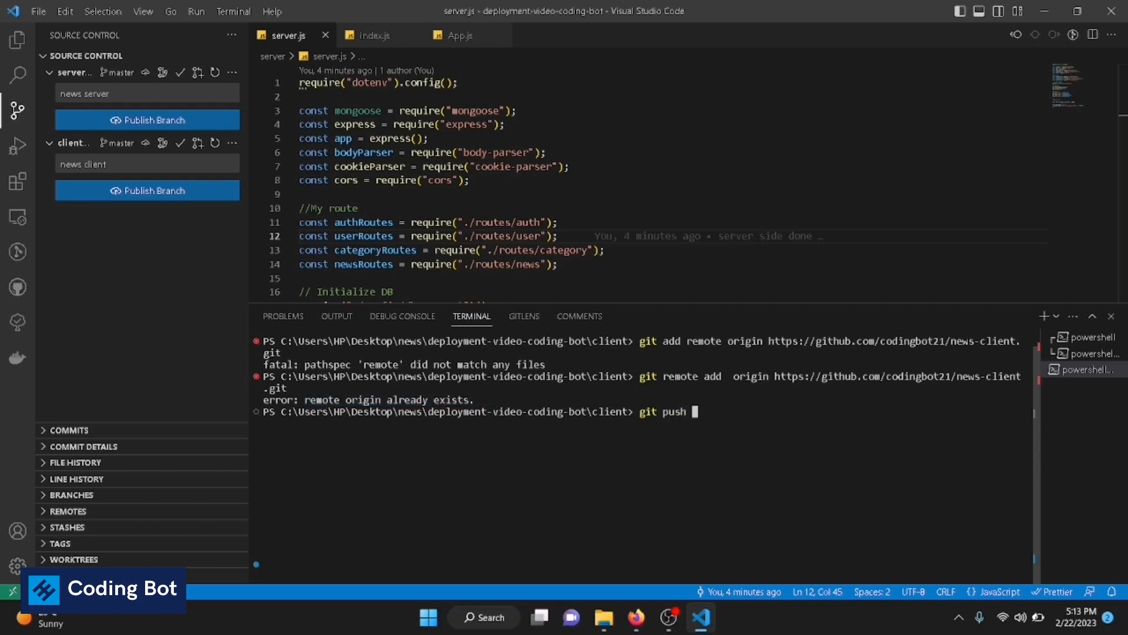
text(origin ma)
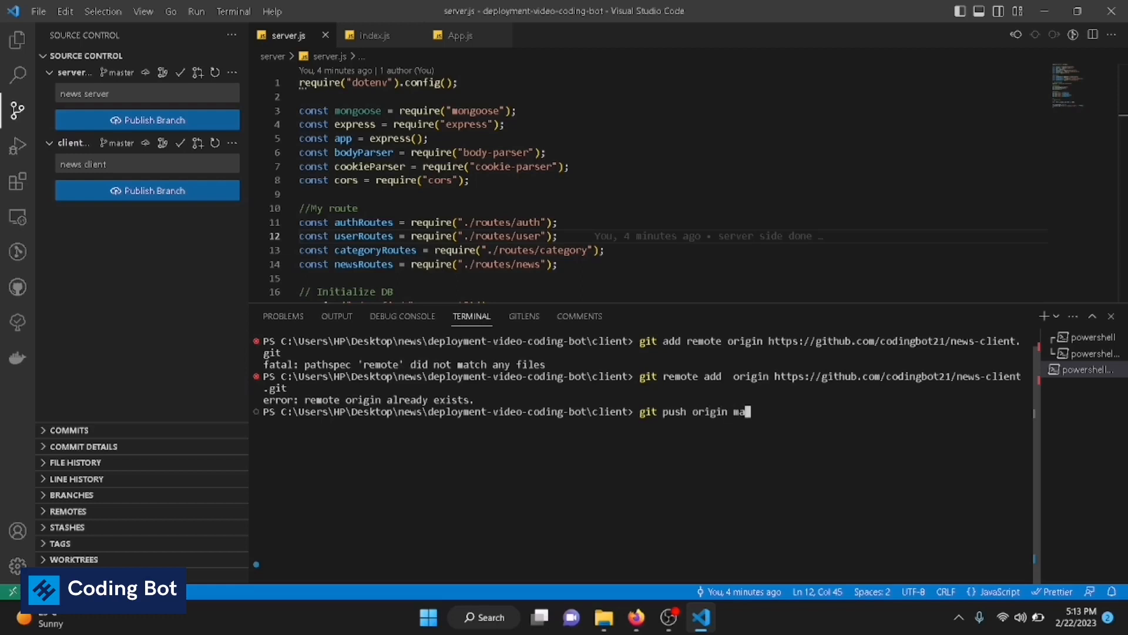
text(ster)
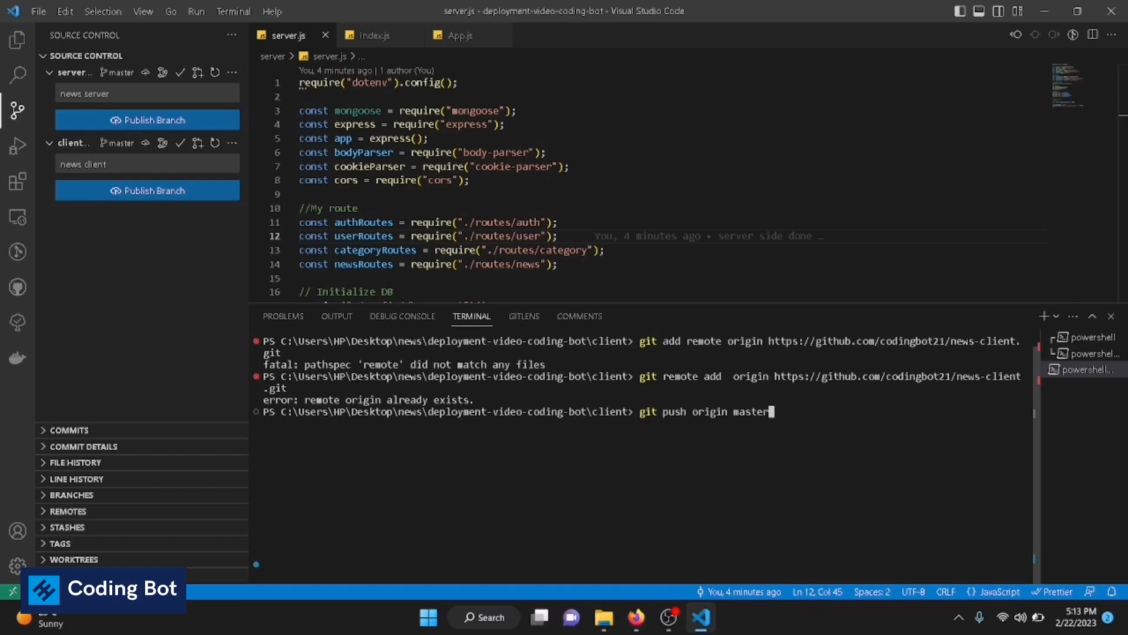
key(Backspace)
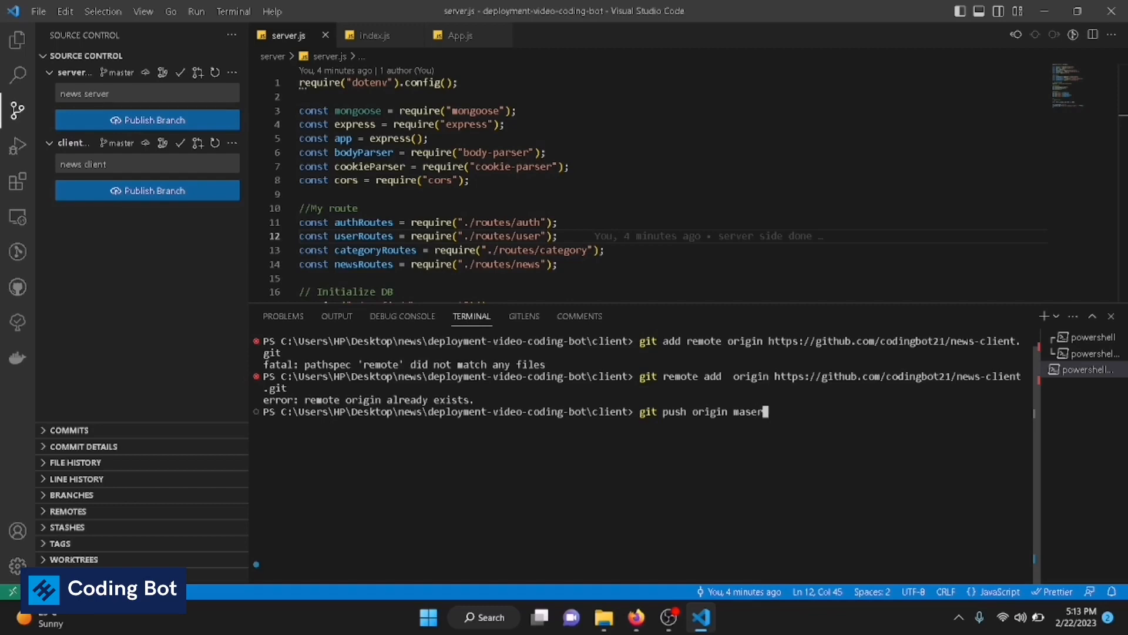
text(t)
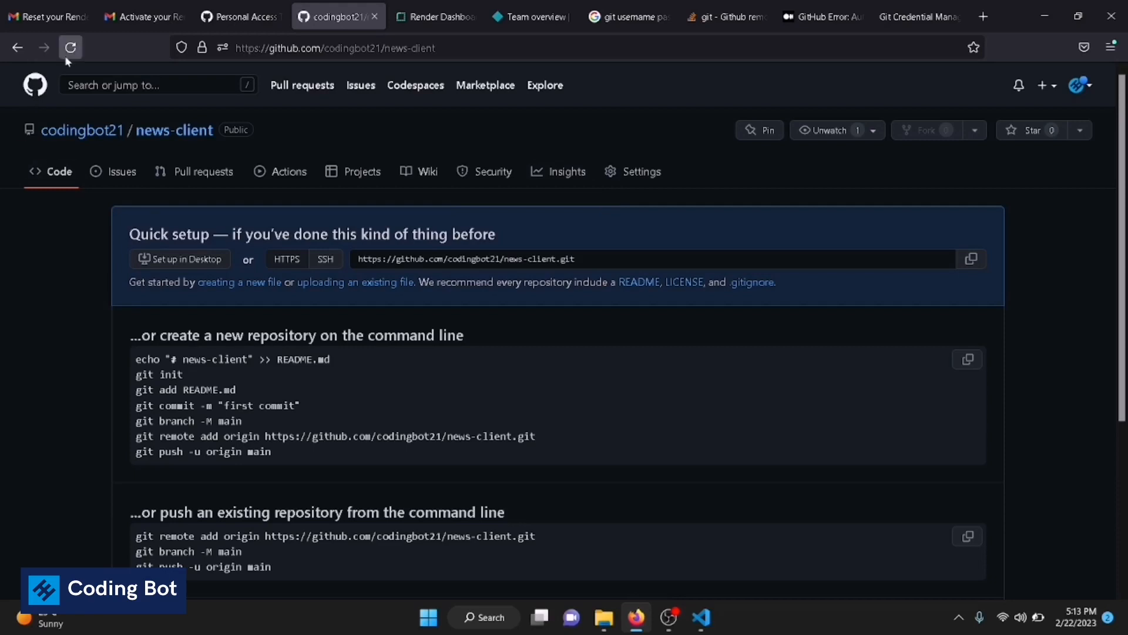
- Reload the news-client page to show the pushed files, then return to VS Code
click(70, 48)
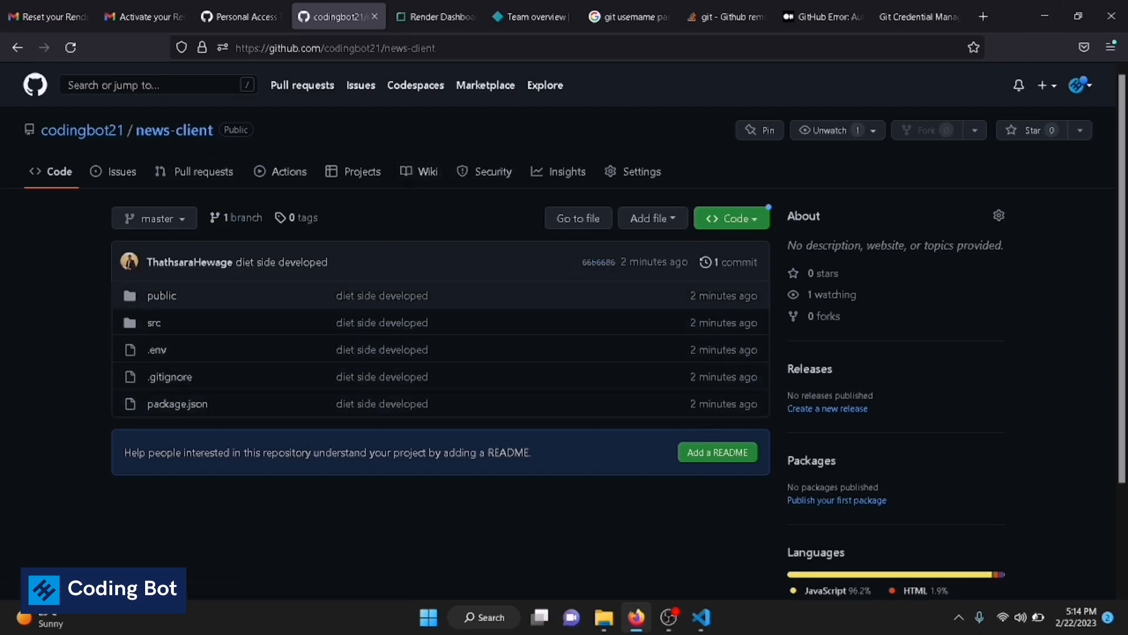
click(700, 616)
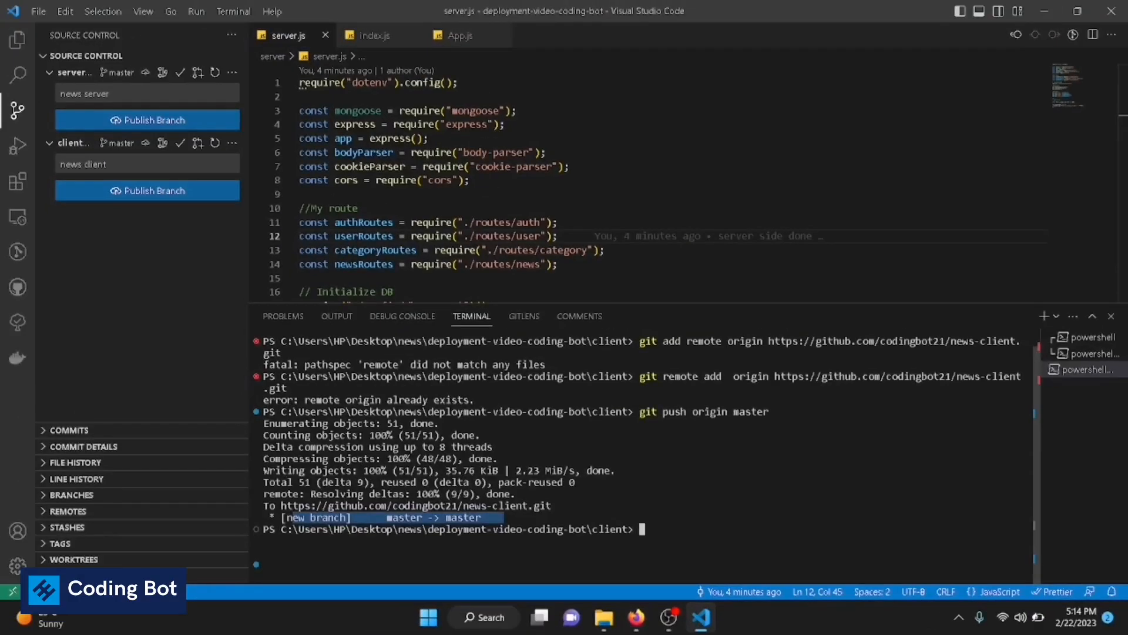